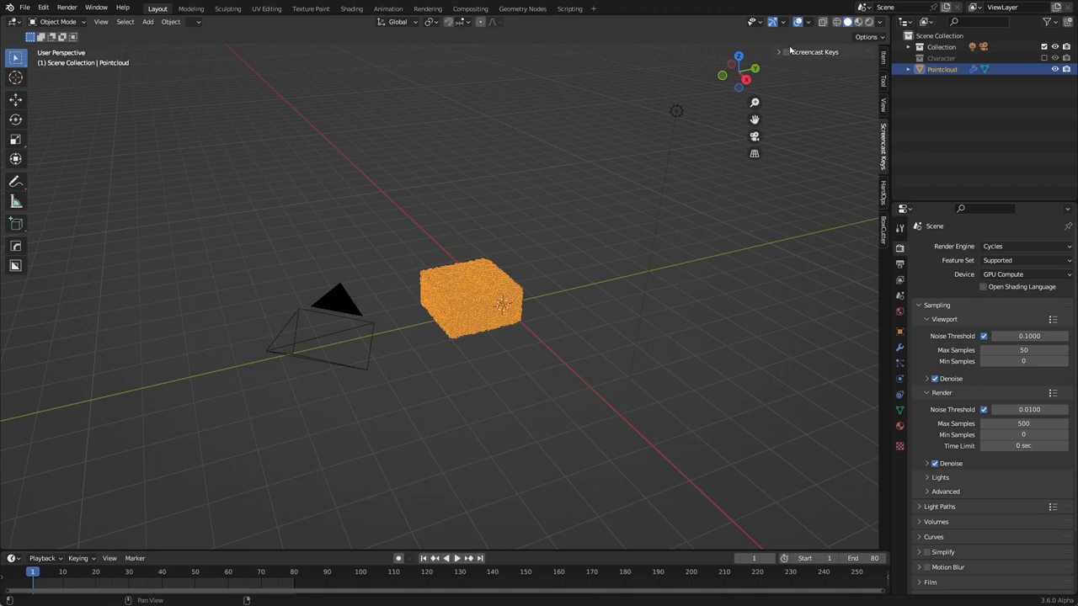
- Show the point cloud's MeshSequenceCache modifier and play its scattering animation
key("g")
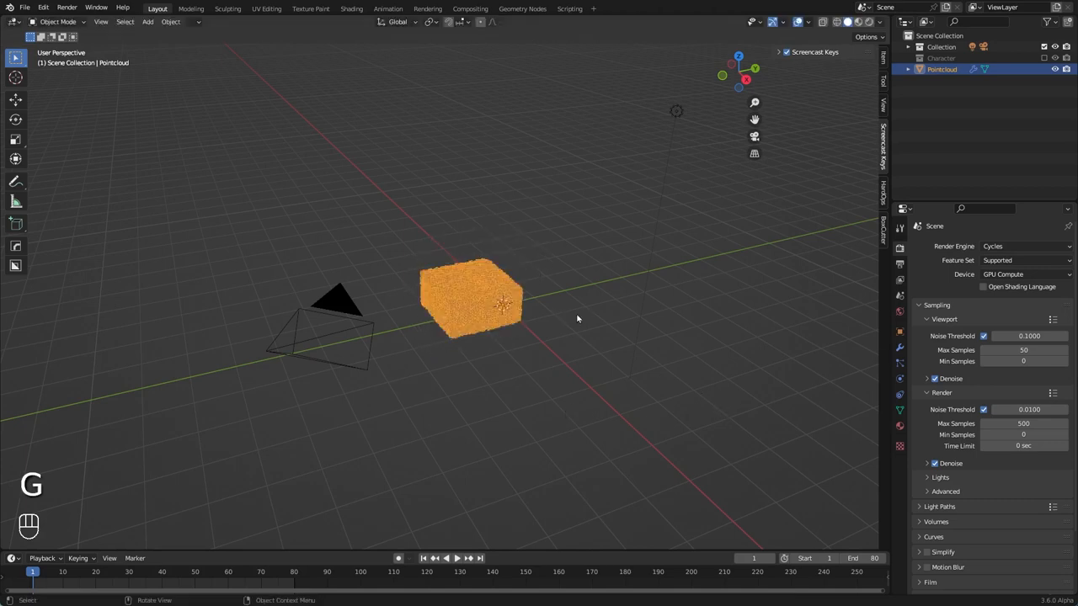
left_click(899, 347)
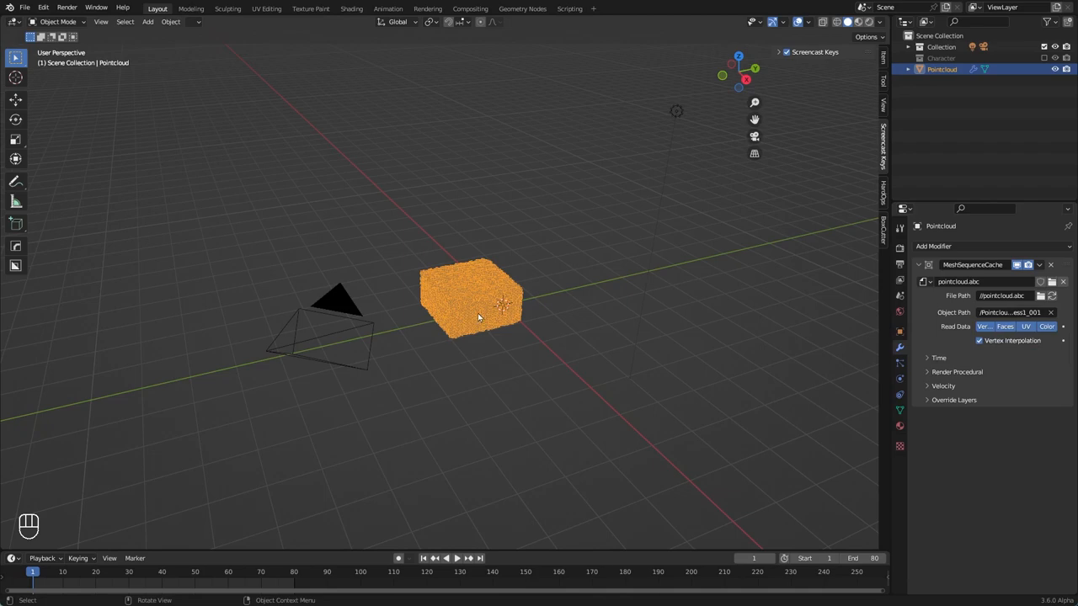
key("space")
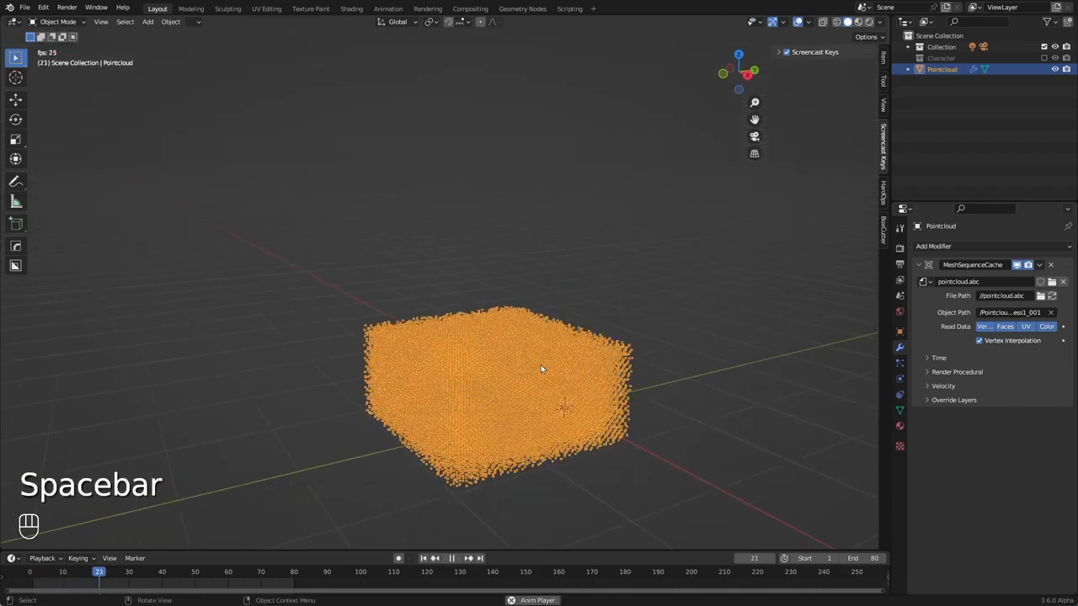
key("space")
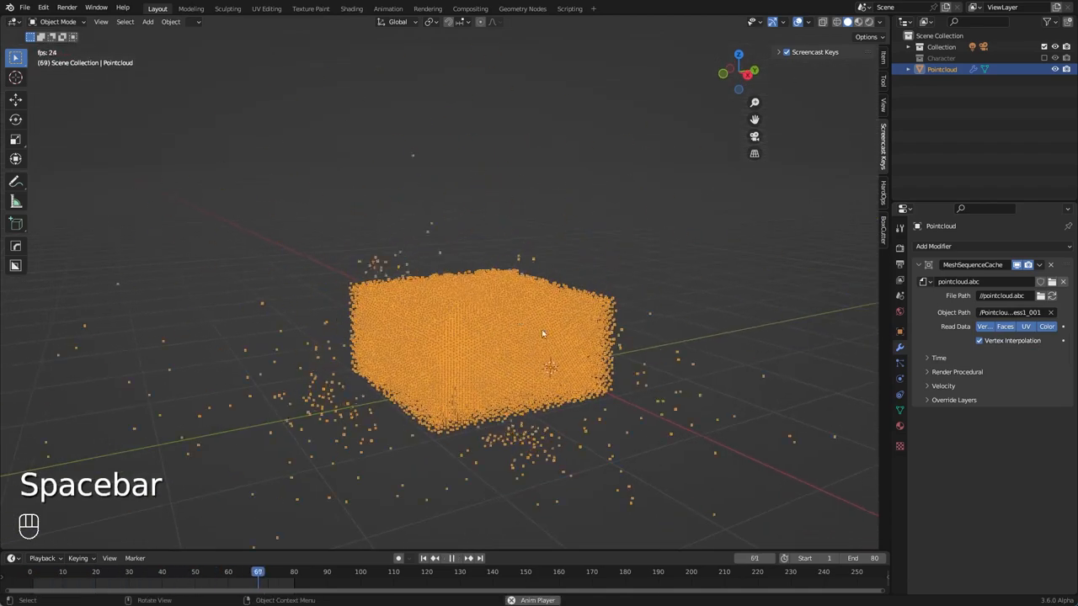
key("space")
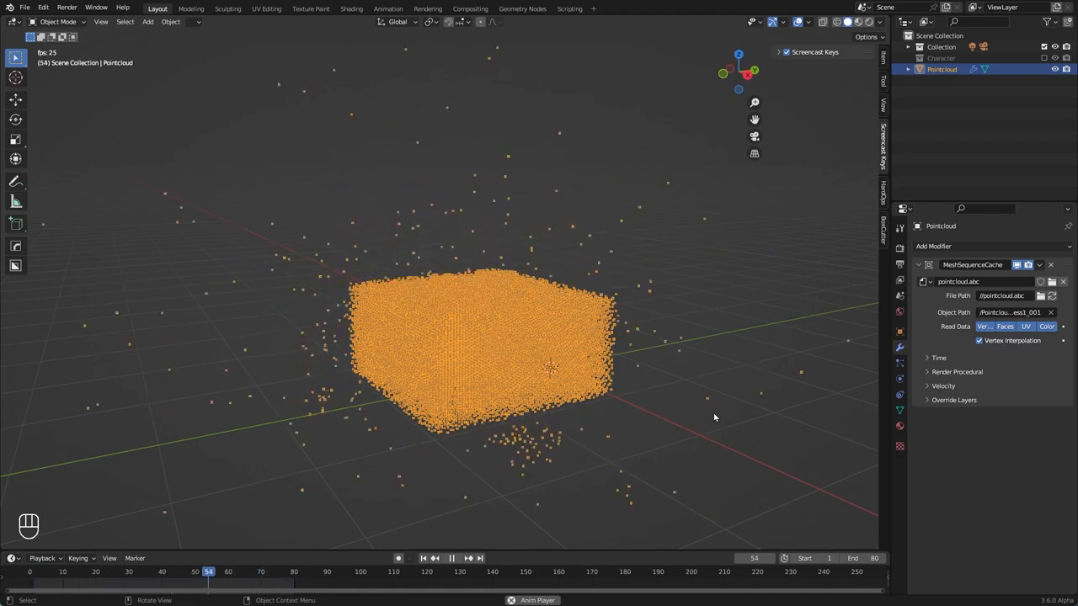
- Rewind to frame 1 and import the character Alembic file beside the point cloud
key("space")
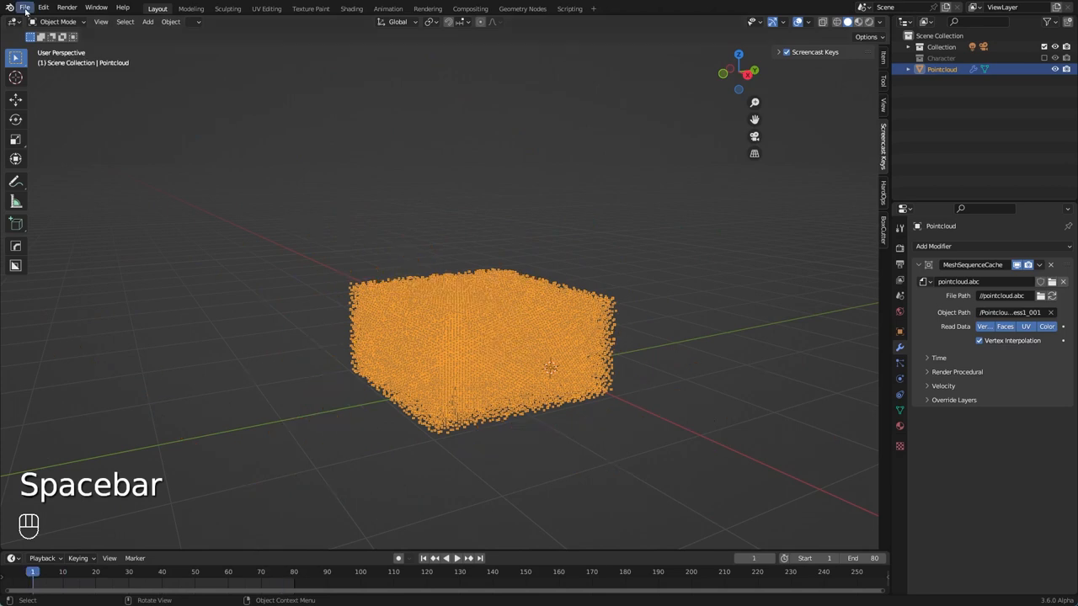
left_click(24, 6)
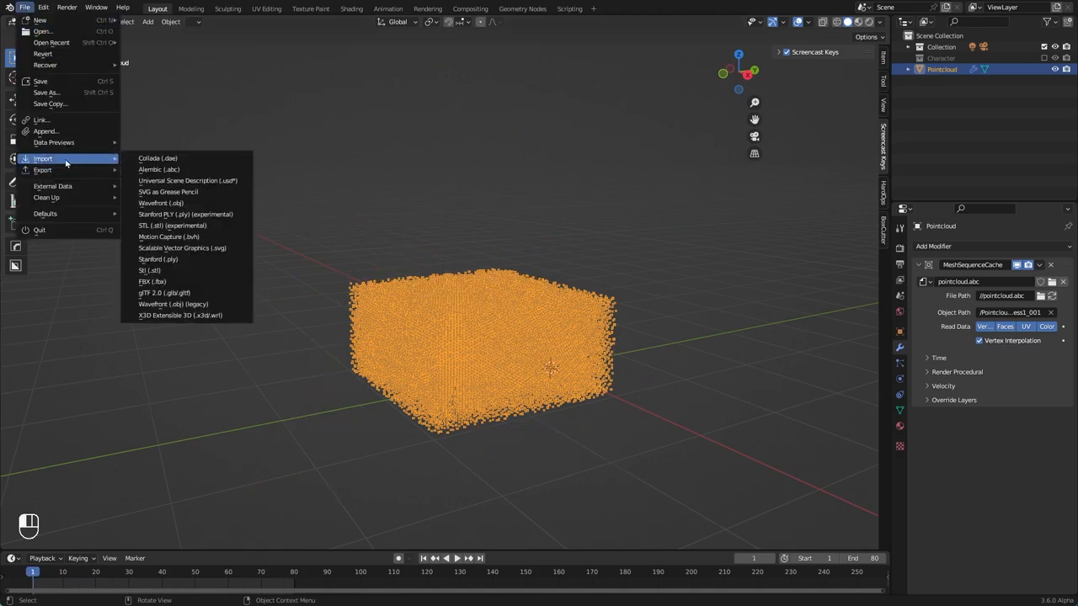
mouse_move(158, 168)
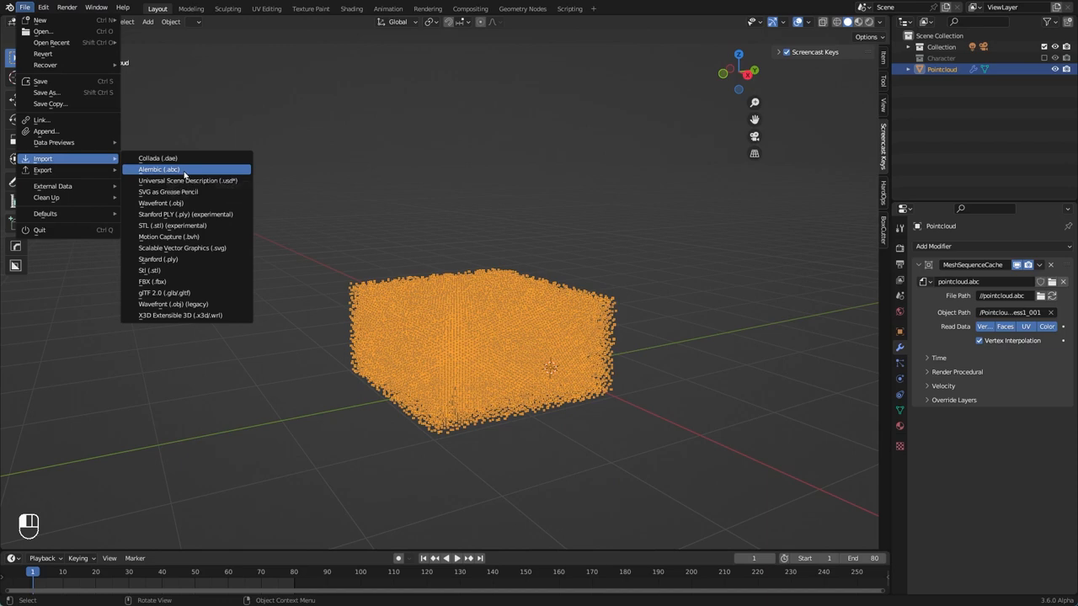
left_click(158, 169)
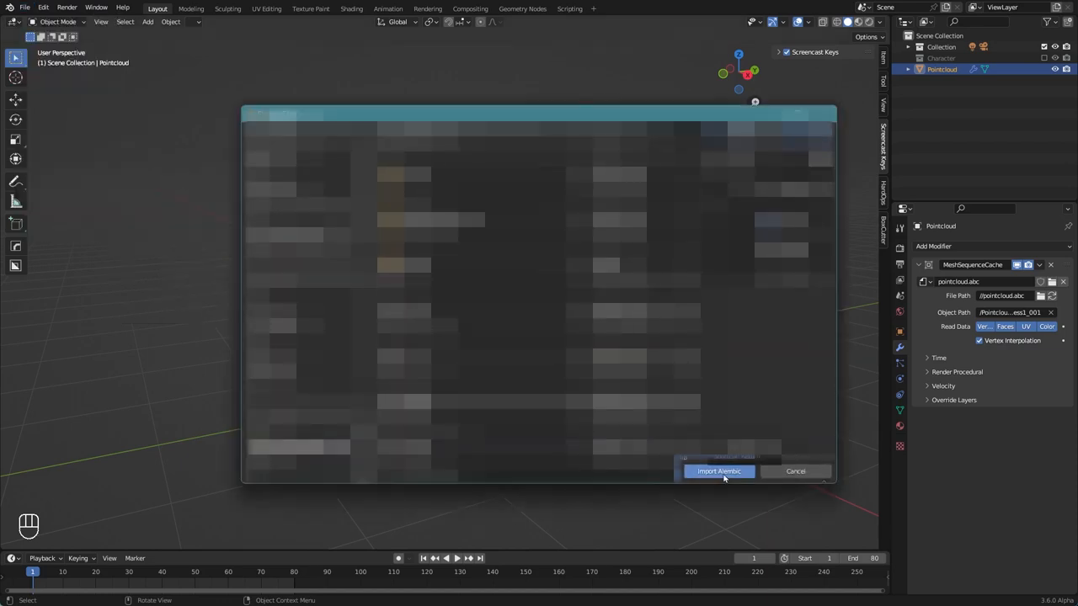
left_click(718, 472)
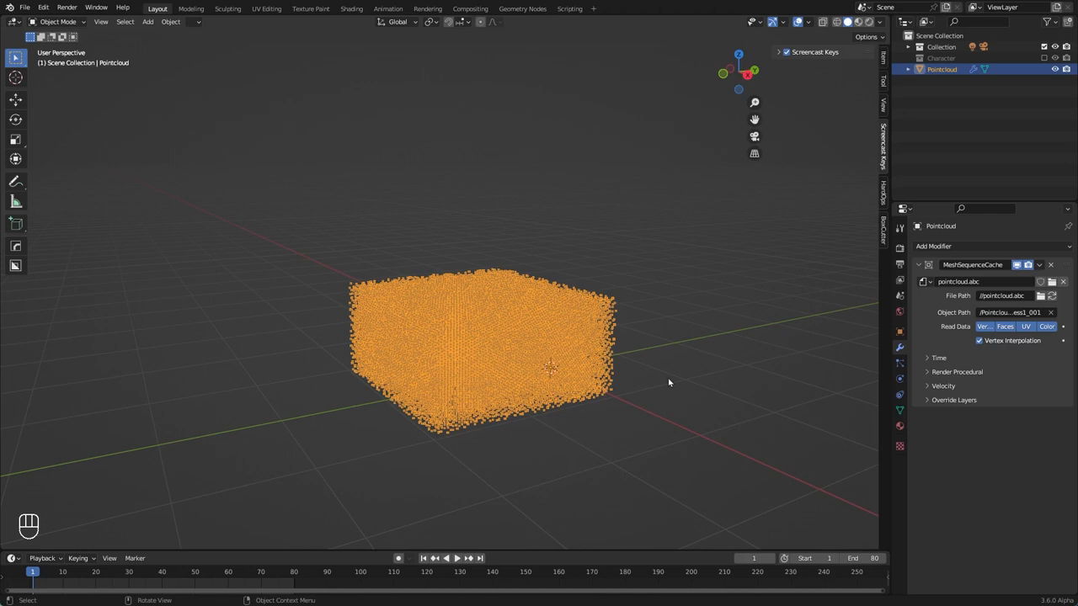
- Preview the character animation, hide Character in the Outliner and return to frame 1
key("space")
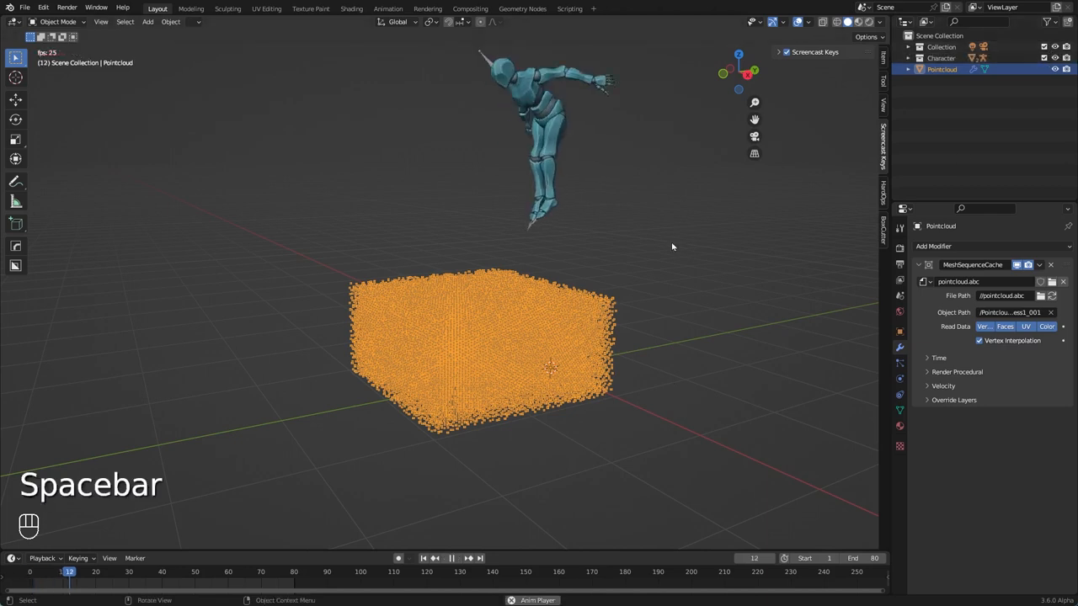
key("space")
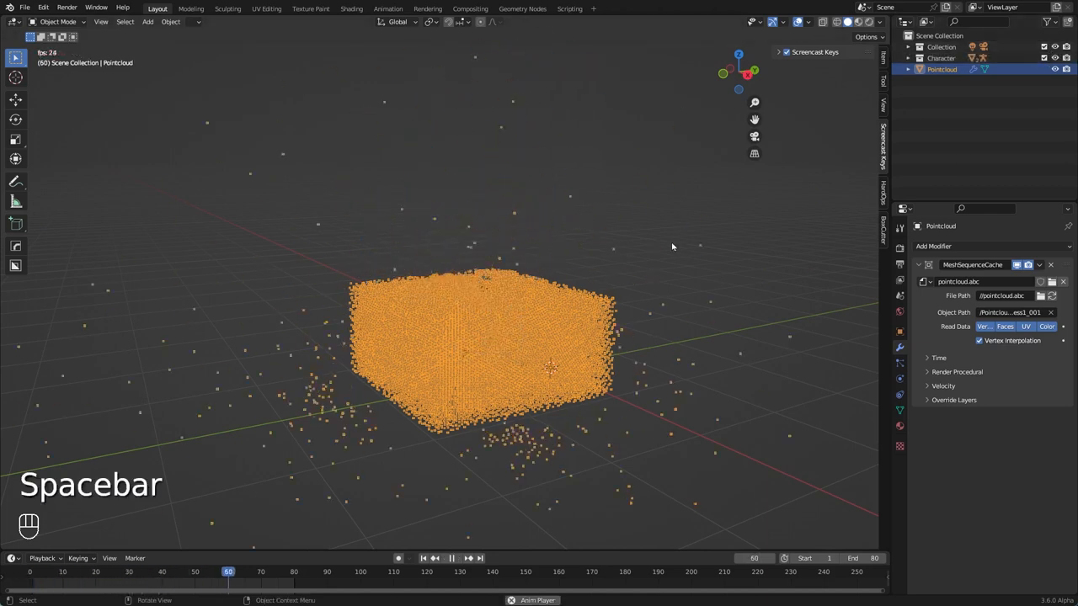
key("space")
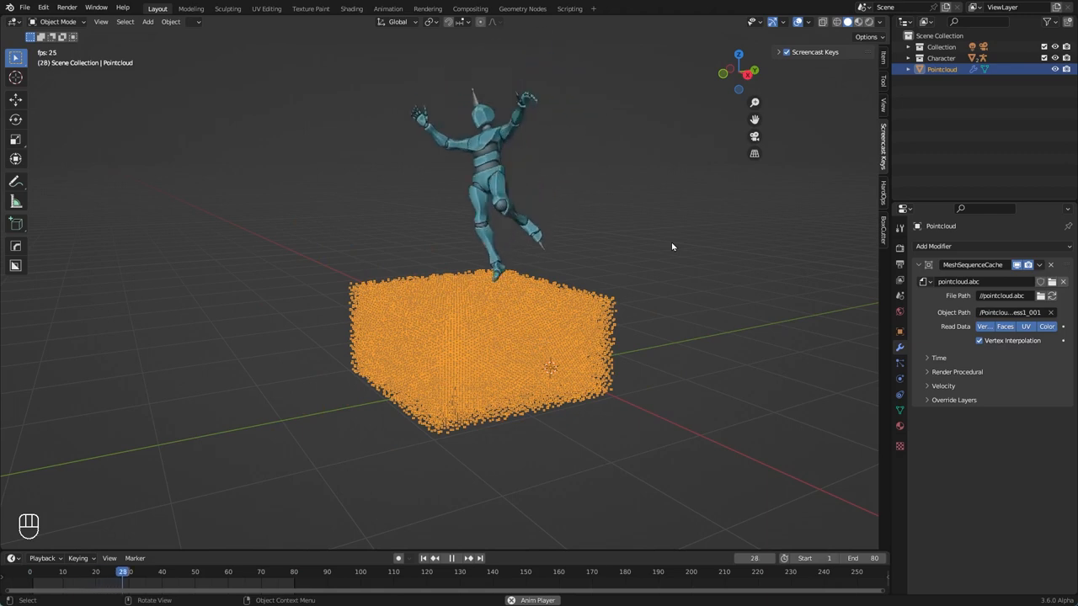
left_click(451, 559)
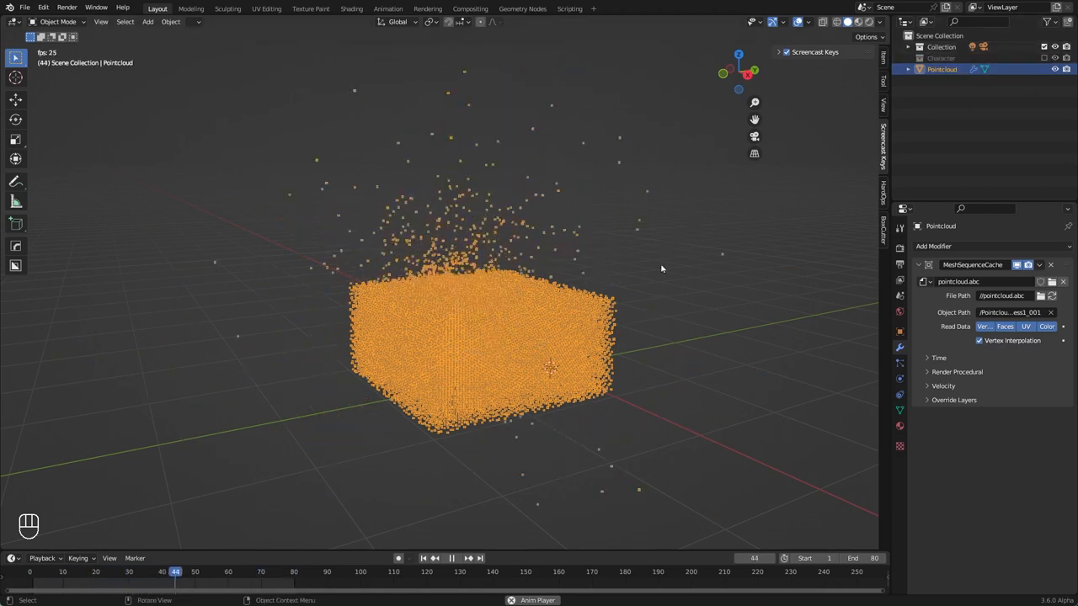
key("space")
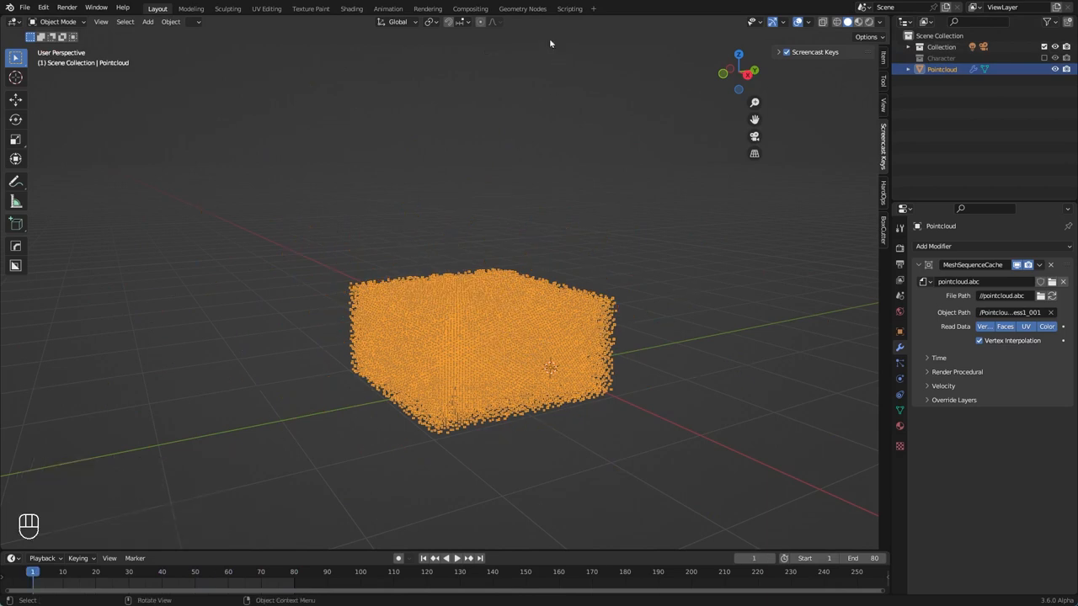
- Switch to the Geometry Nodes workspace for the Pointcloud object
left_click(522, 8)
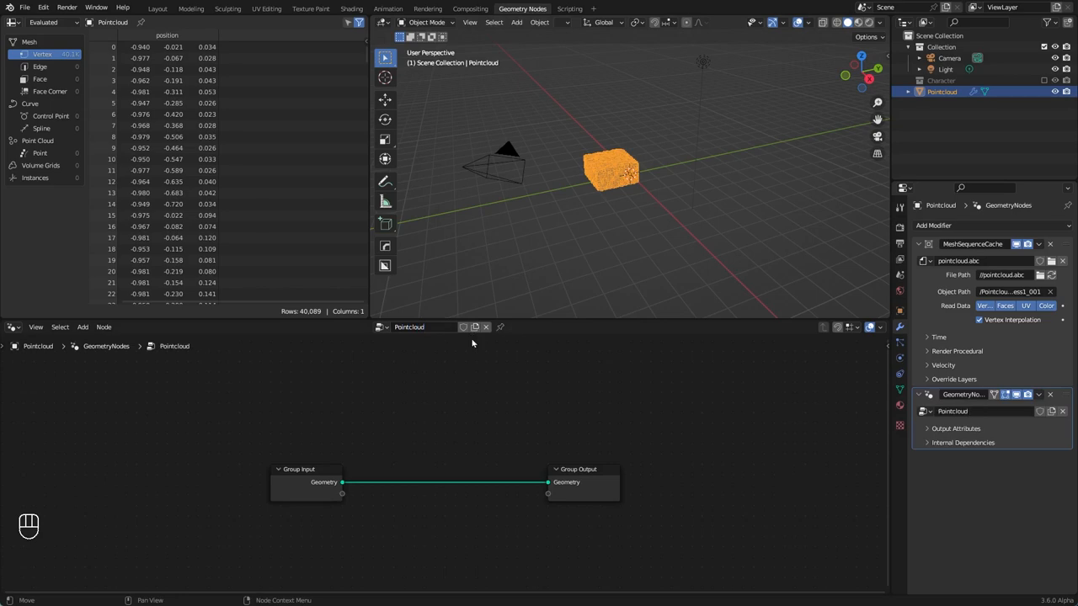
mouse_move(436, 424)
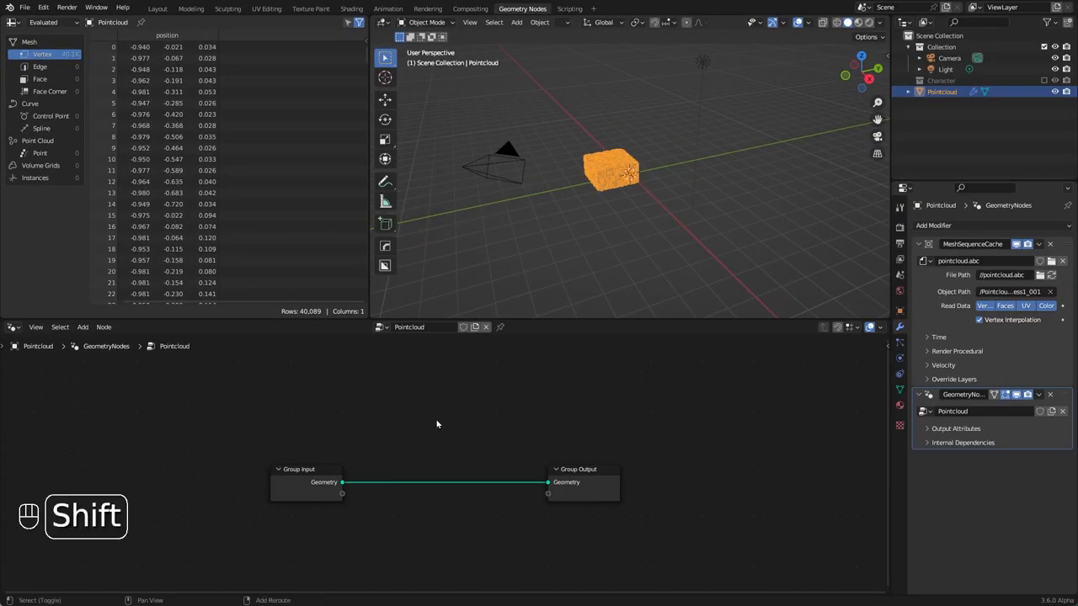
- Add a Mesh to Points node on the Group Input–Output link
key("shift+a")
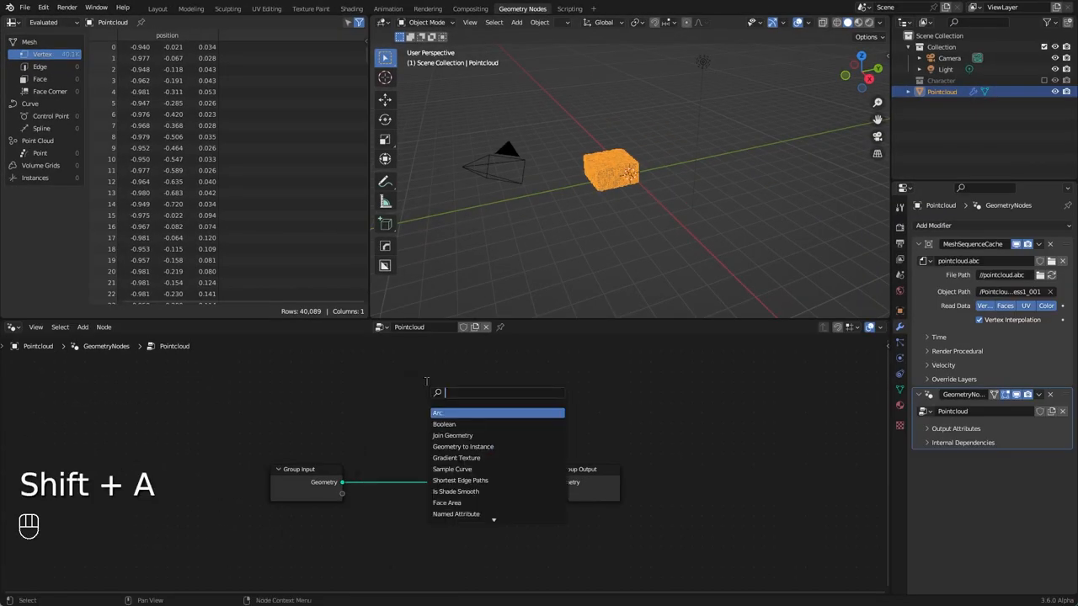
type("mesh to")
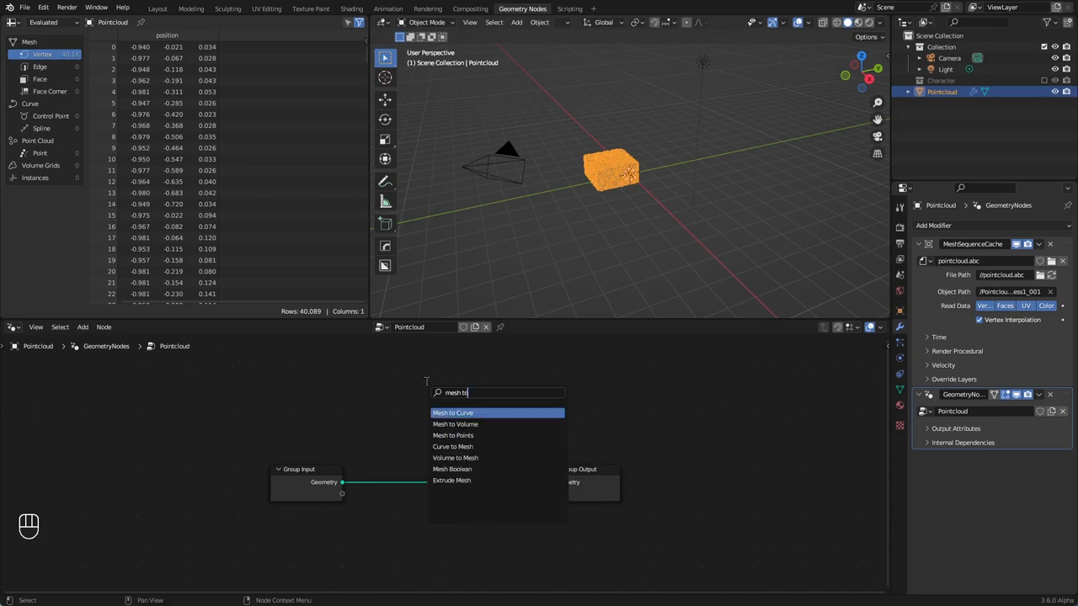
key("Down")
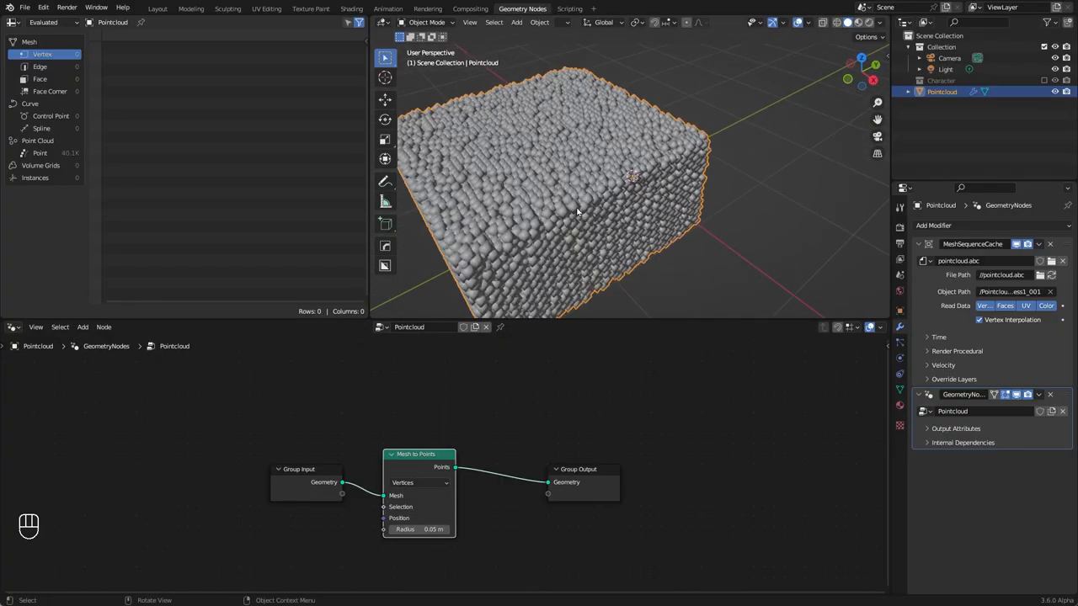
- Zoom in on the spheres and set the Mesh to Points radius to 0.025 m
key("z")
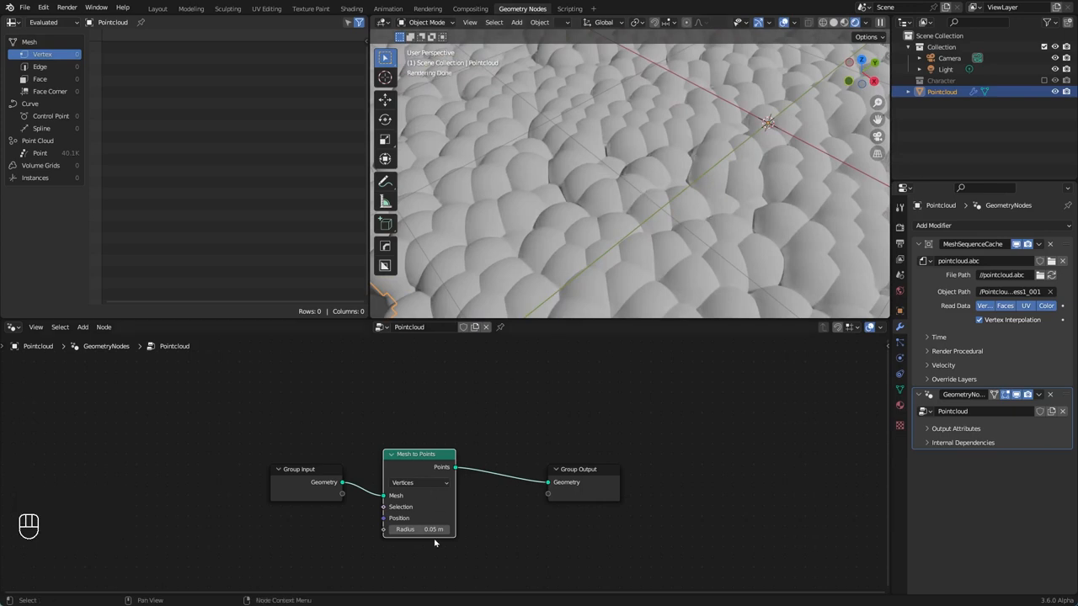
double_click(418, 529)
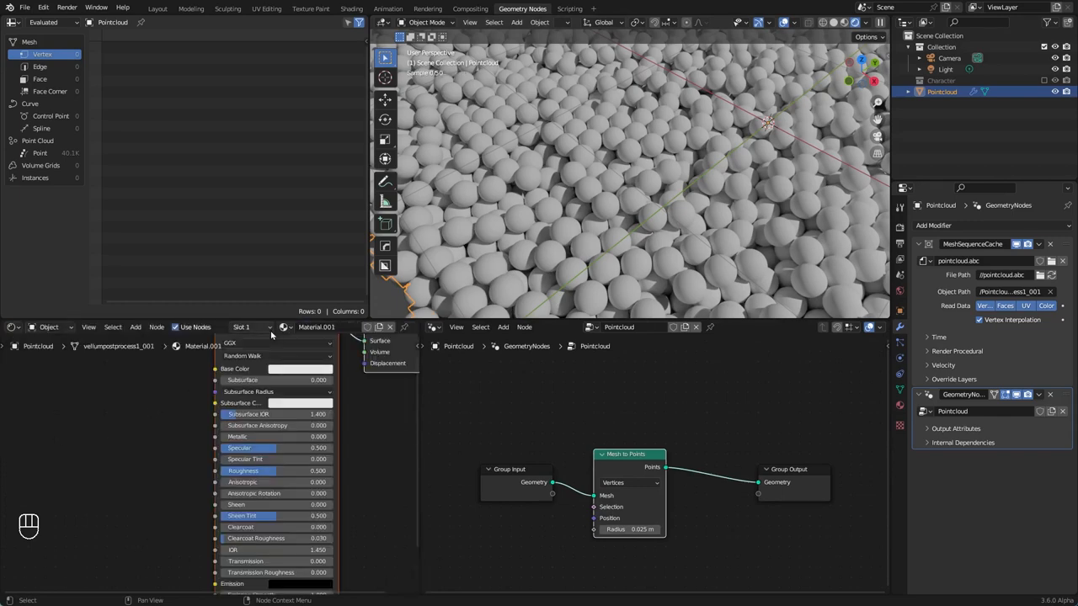
- Rename the material to 'Pointcloud'
double_click(317, 327)
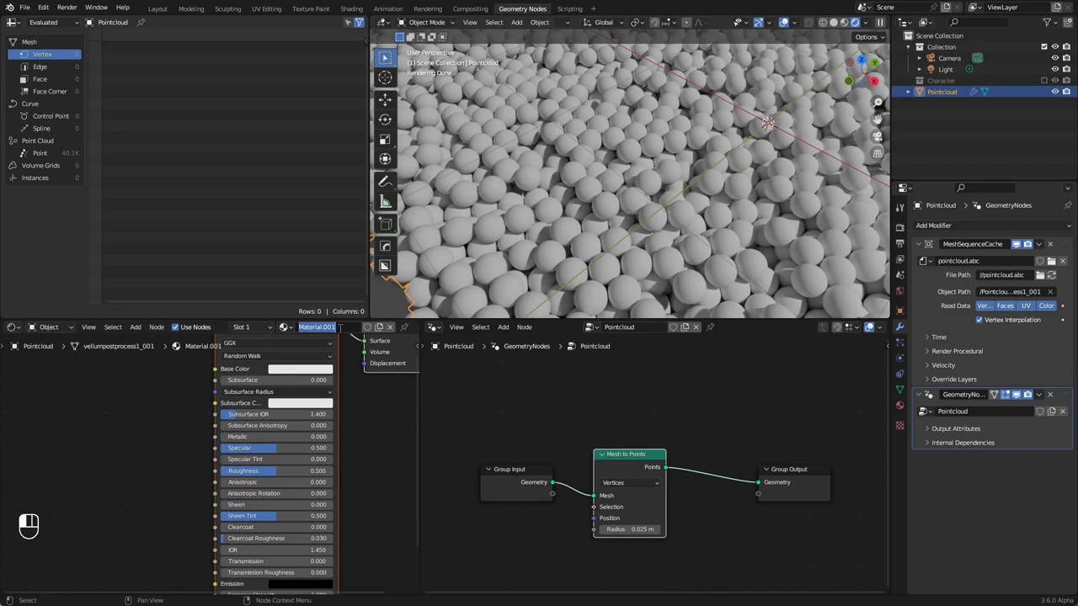
type("Pointcloud")
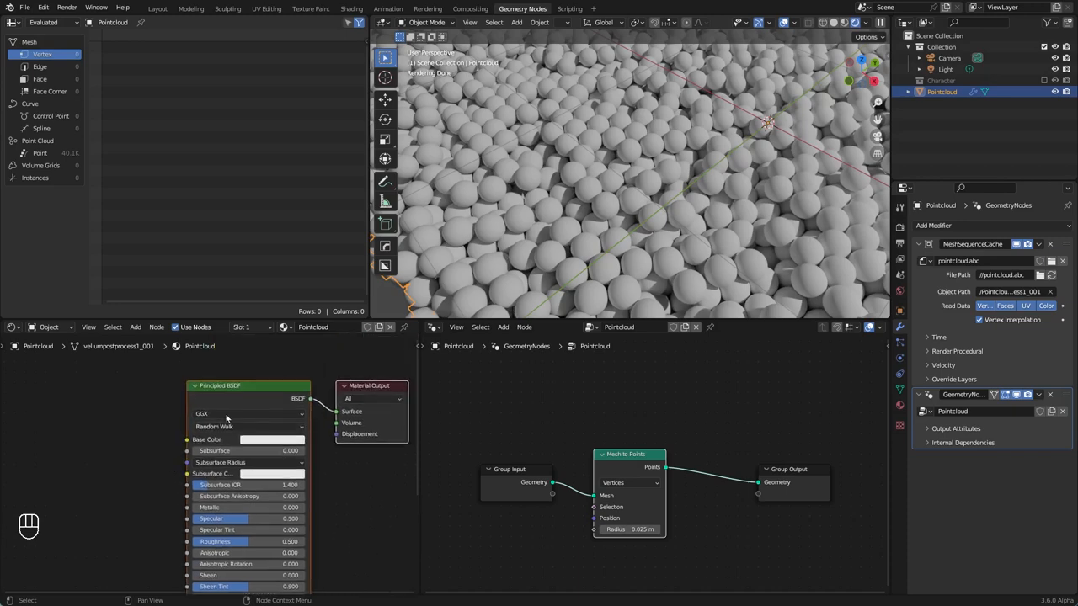
- Add an image texture setup to the shader and load photo.jpg into it
key("ctrl+t")
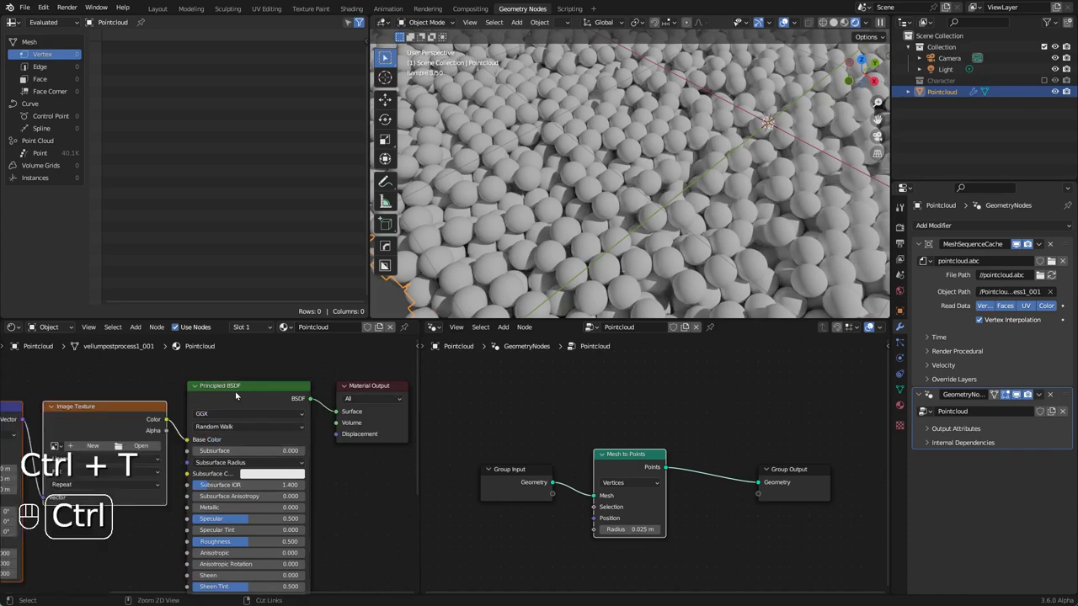
key("ctrl+t")
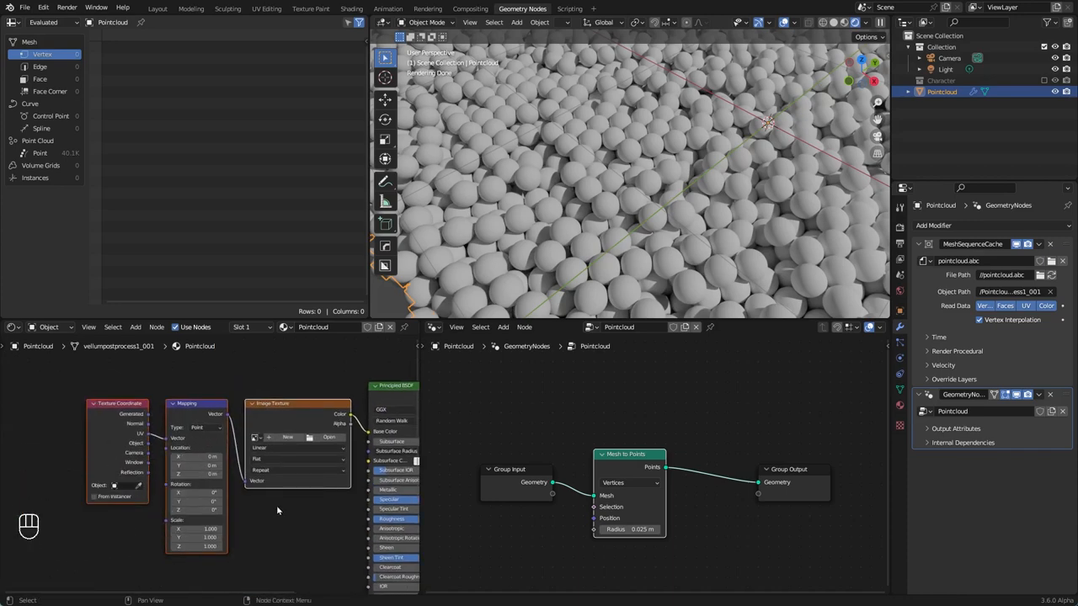
left_click(330, 437)
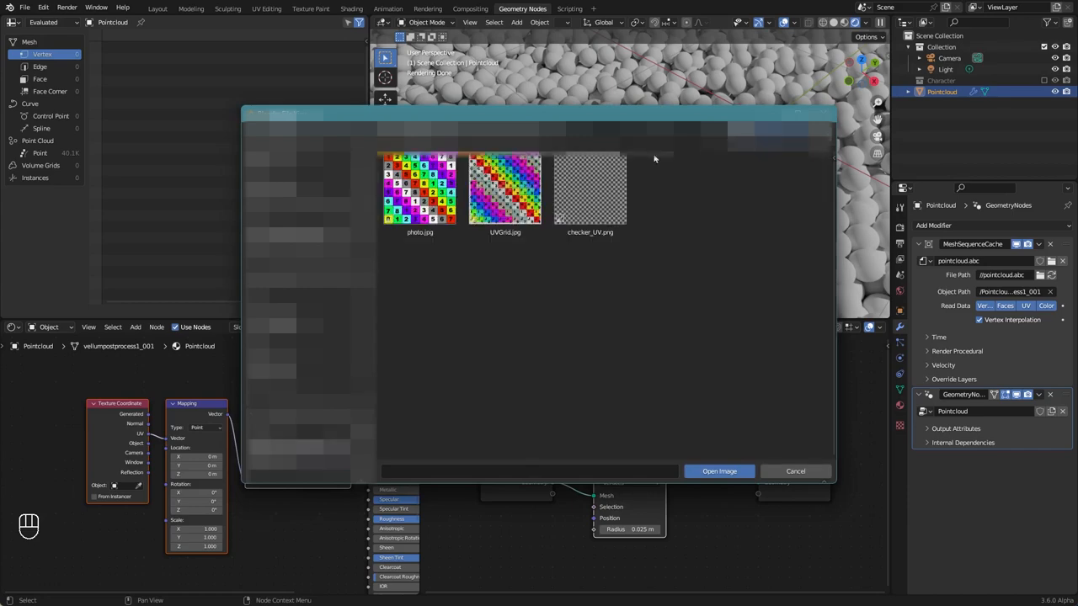
left_click(419, 187)
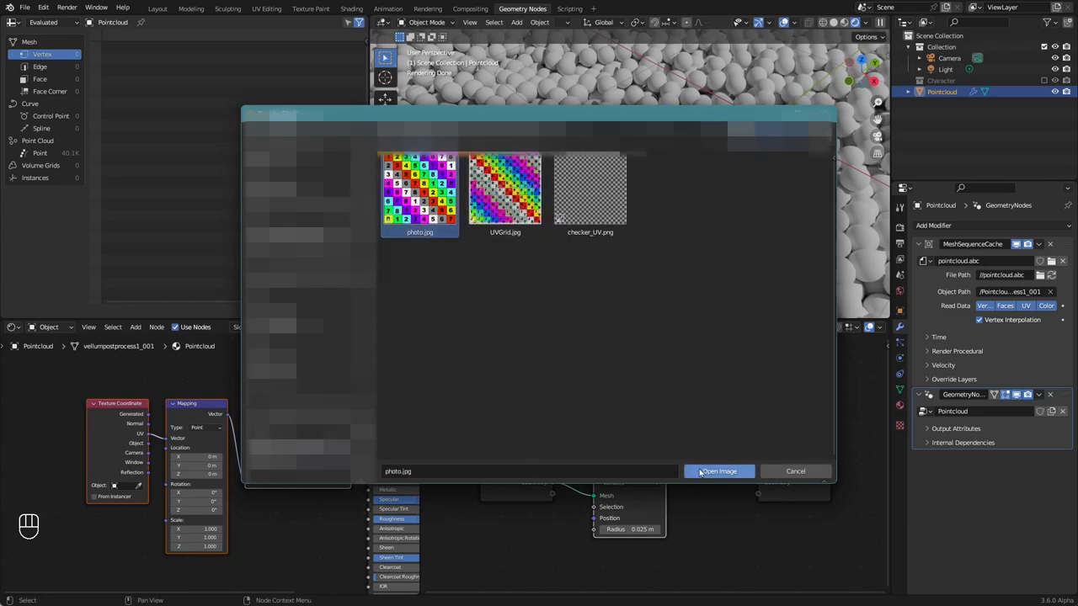
left_click(717, 472)
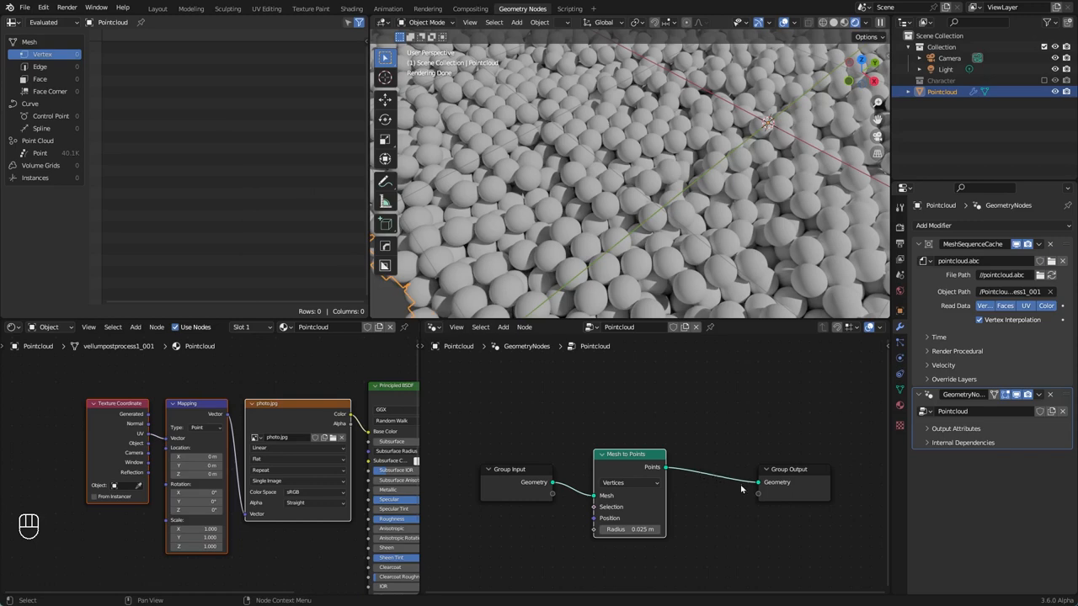
- Add a Set Material node assigning the Pointcloud material to the geometry
key("shift+a")
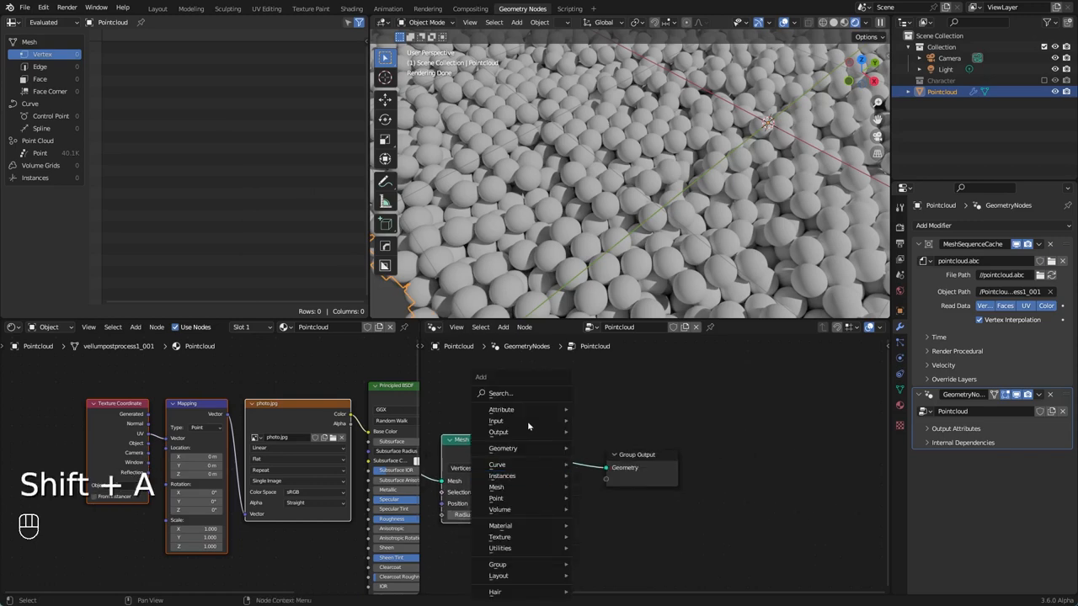
type("set mate")
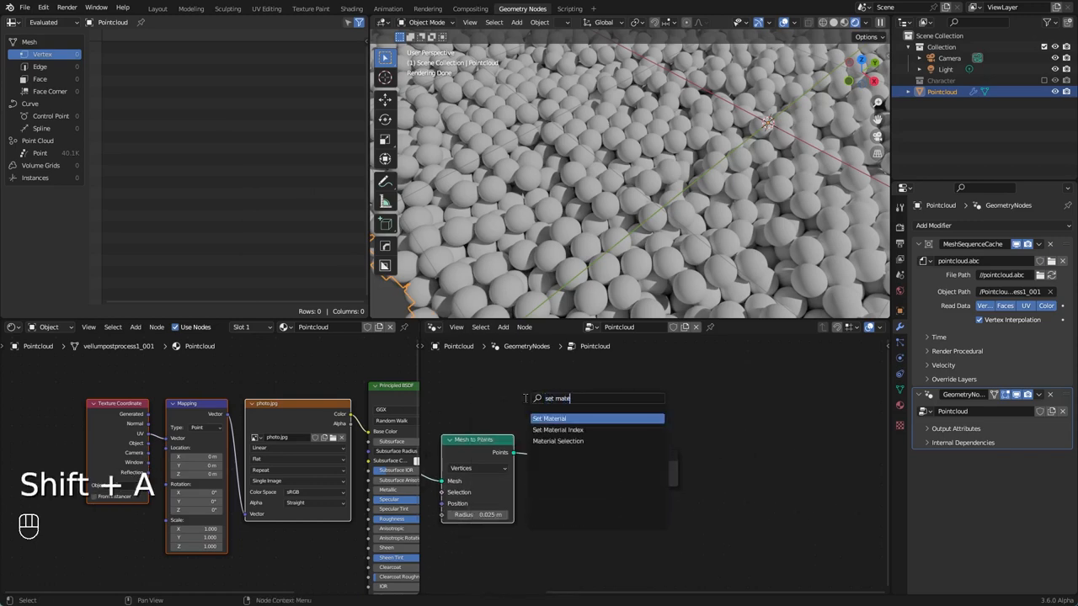
left_click(549, 418)
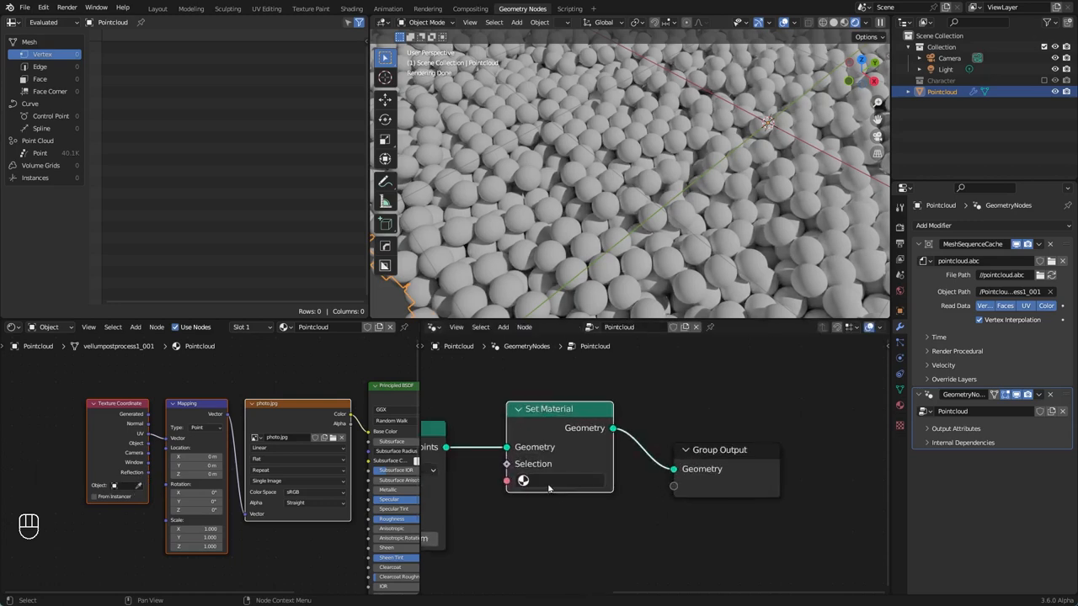
left_click(522, 480)
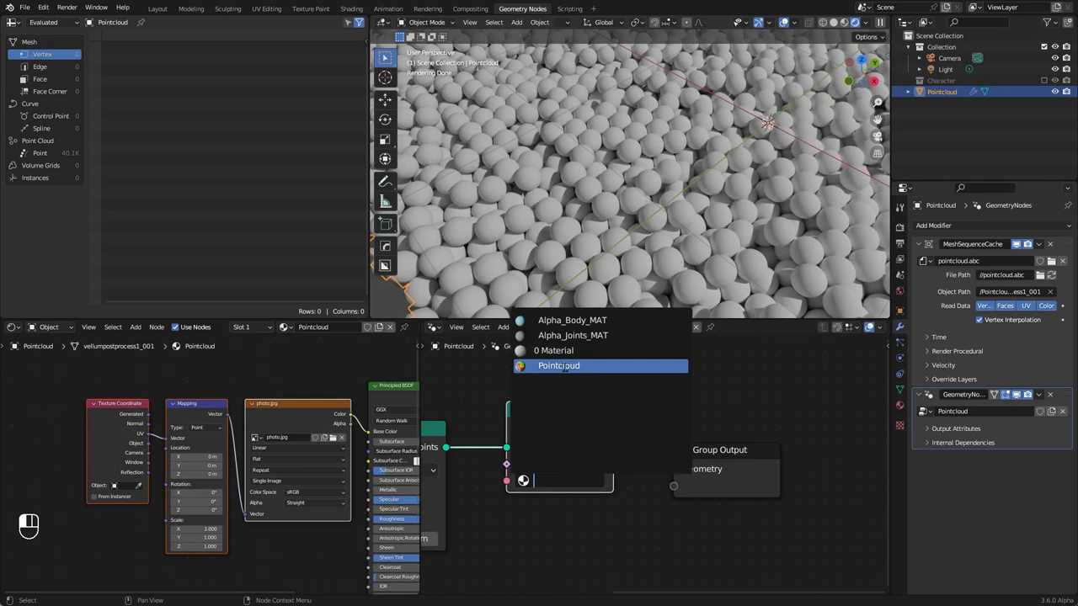
left_click(559, 365)
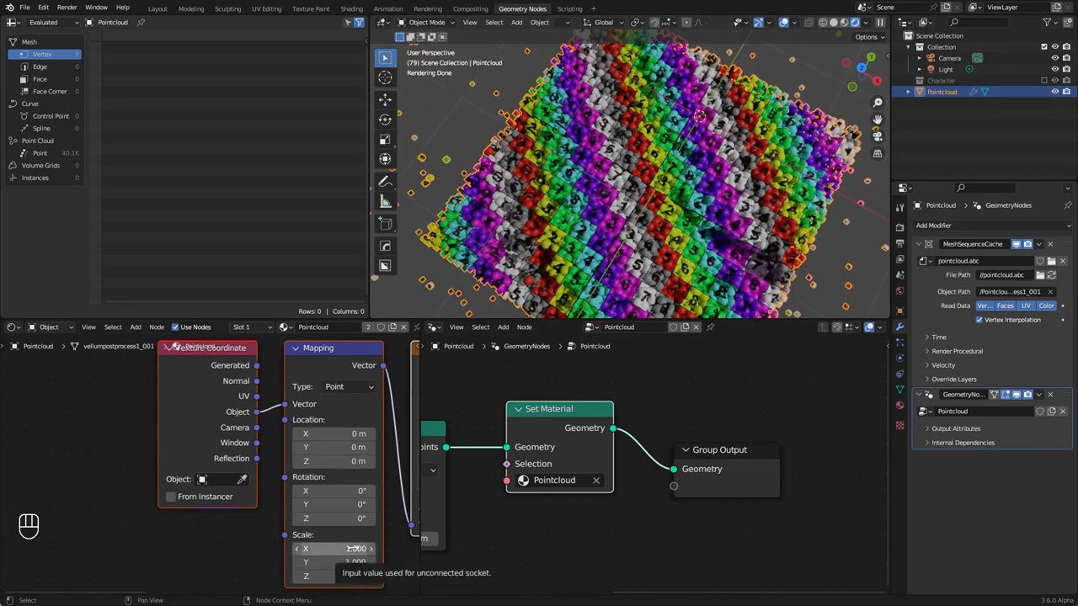
- Set the Mapping scale to about 0.21/0.25/0.25 and step through frames to inspect the colours
left_click_drag(354, 549, 354, 549)
type("0.210")
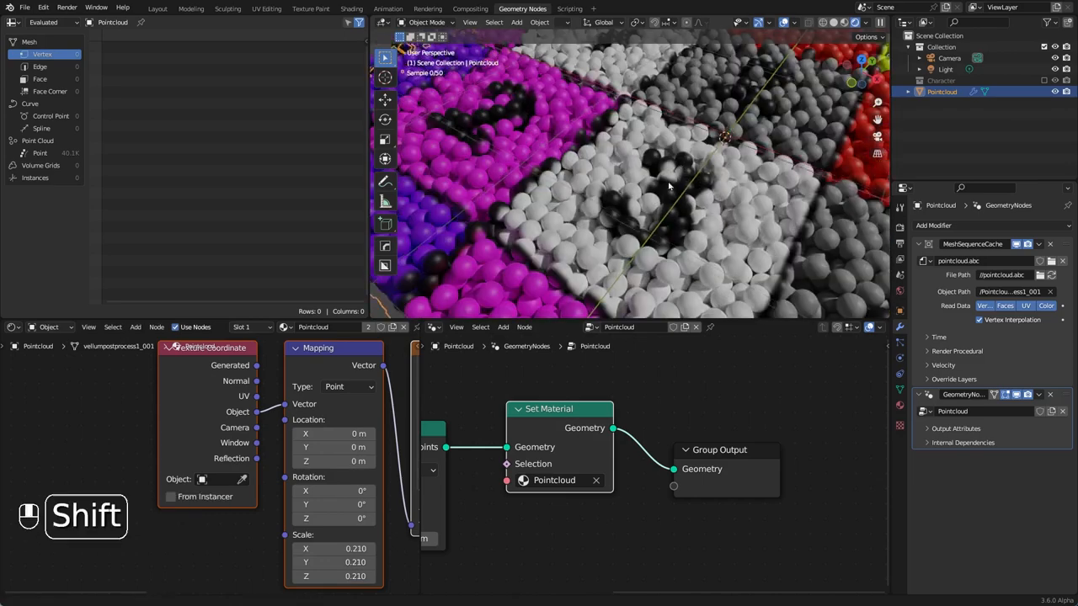
key("space")
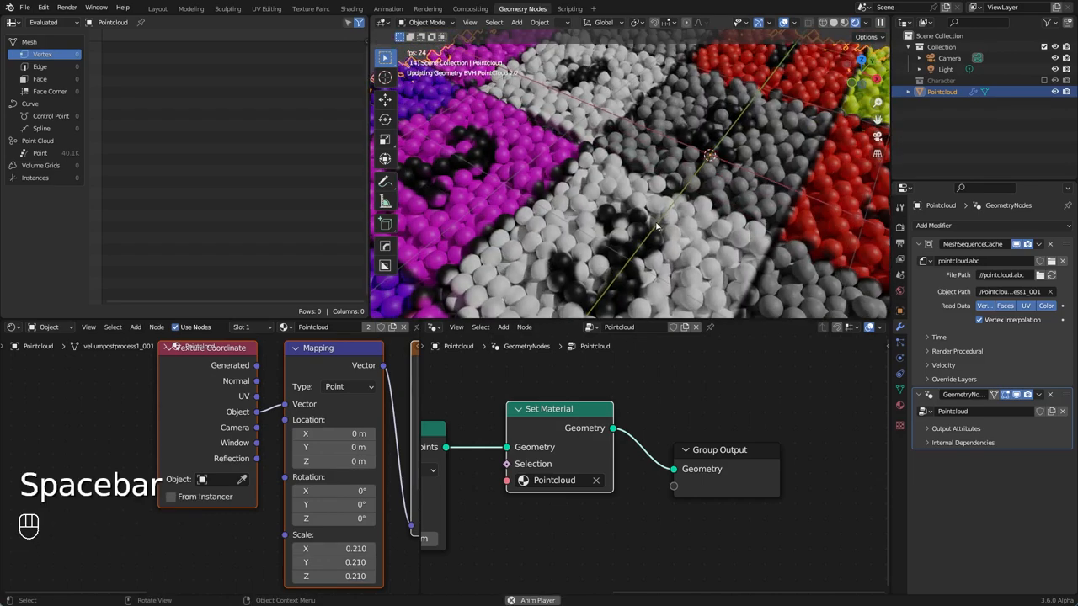
key("space")
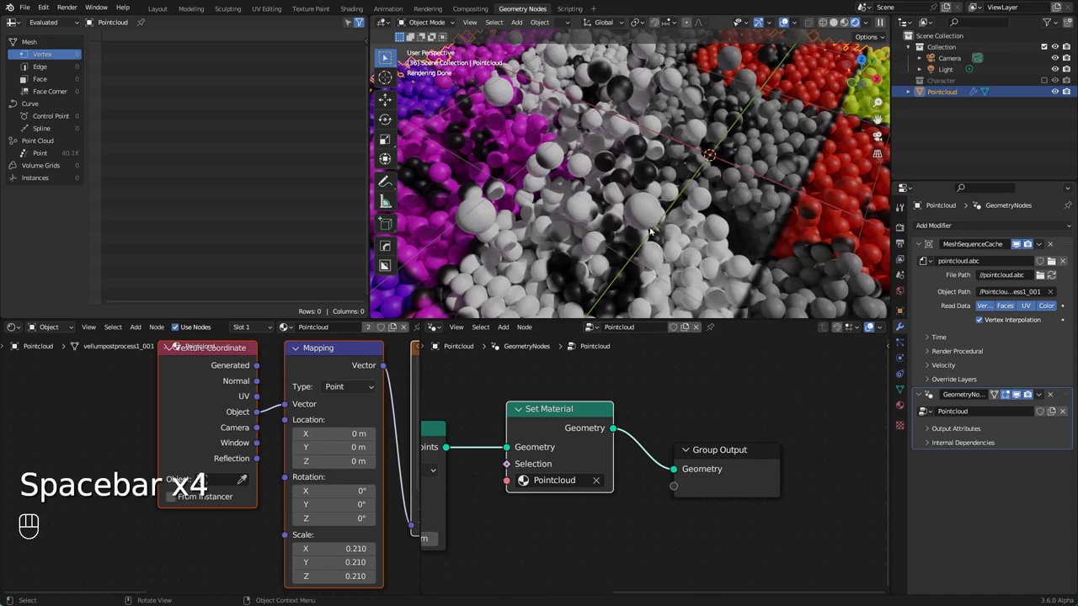
key("Left")
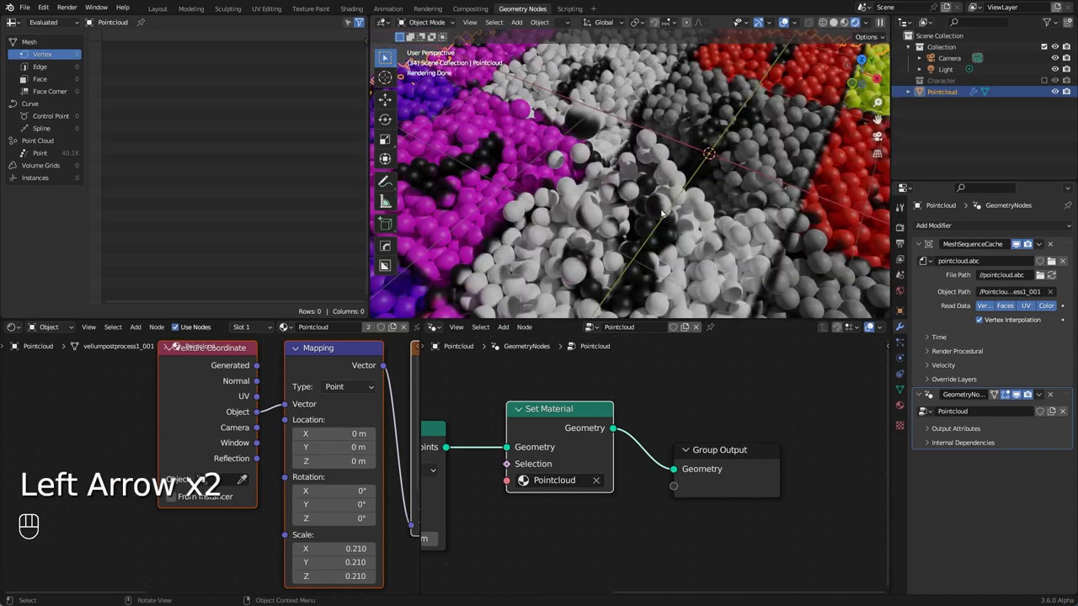
key("Right")
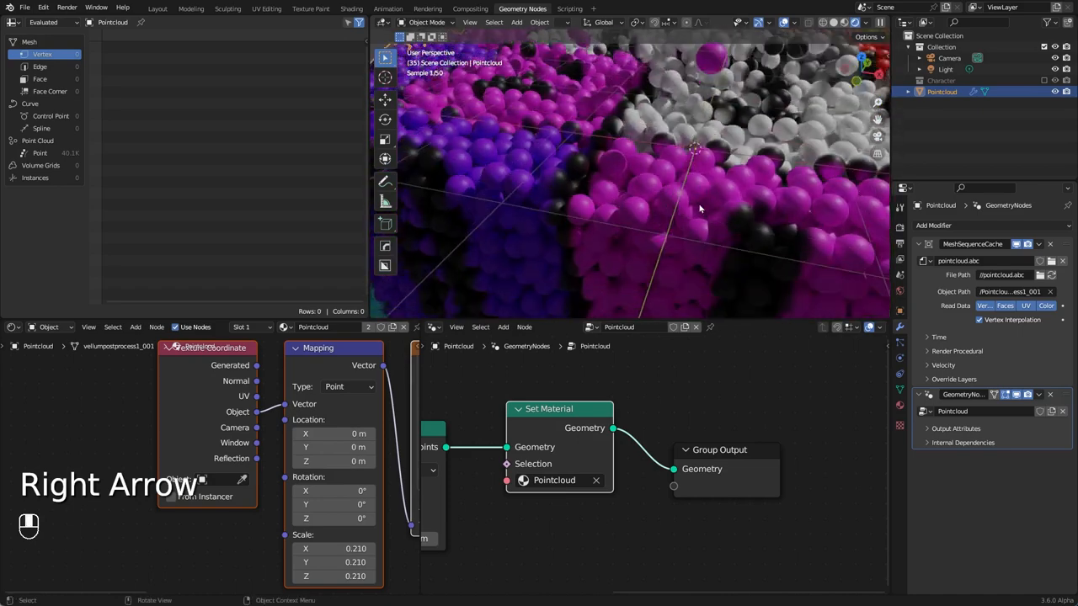
key("Right")
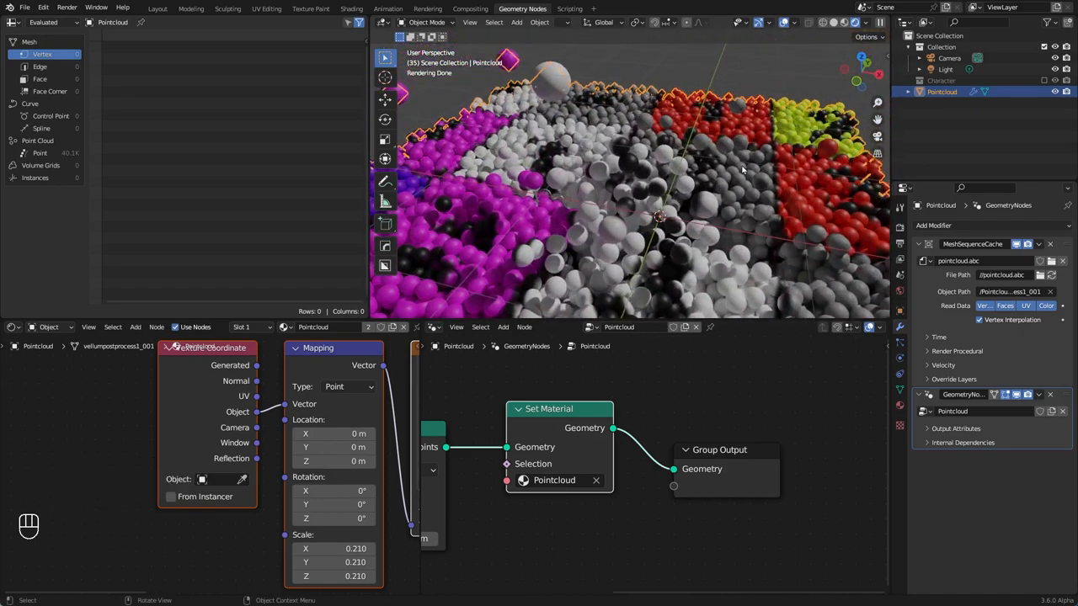
key("Left")
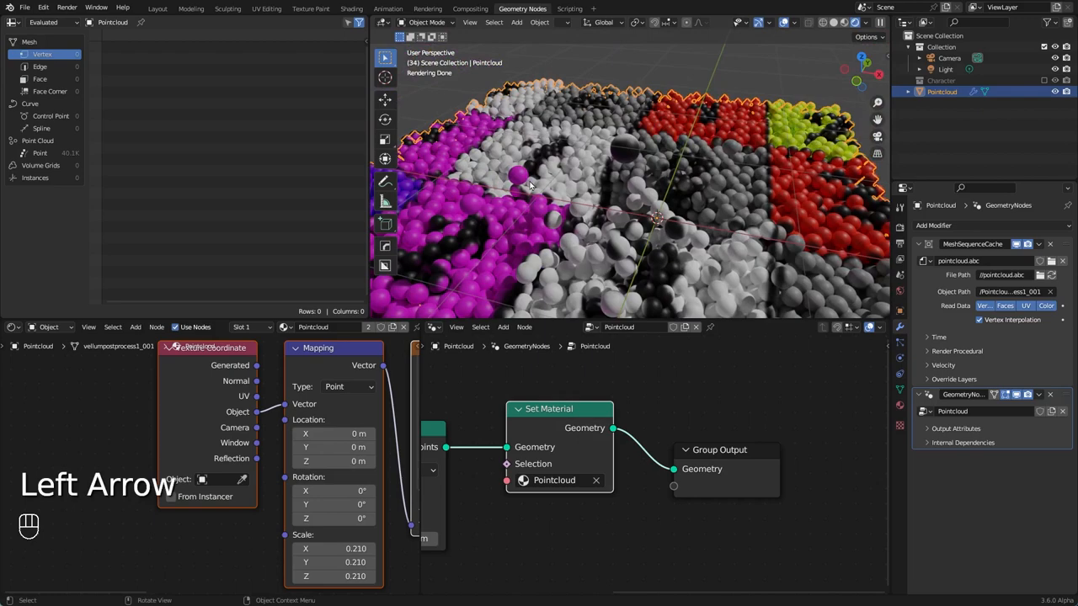
key("Right")
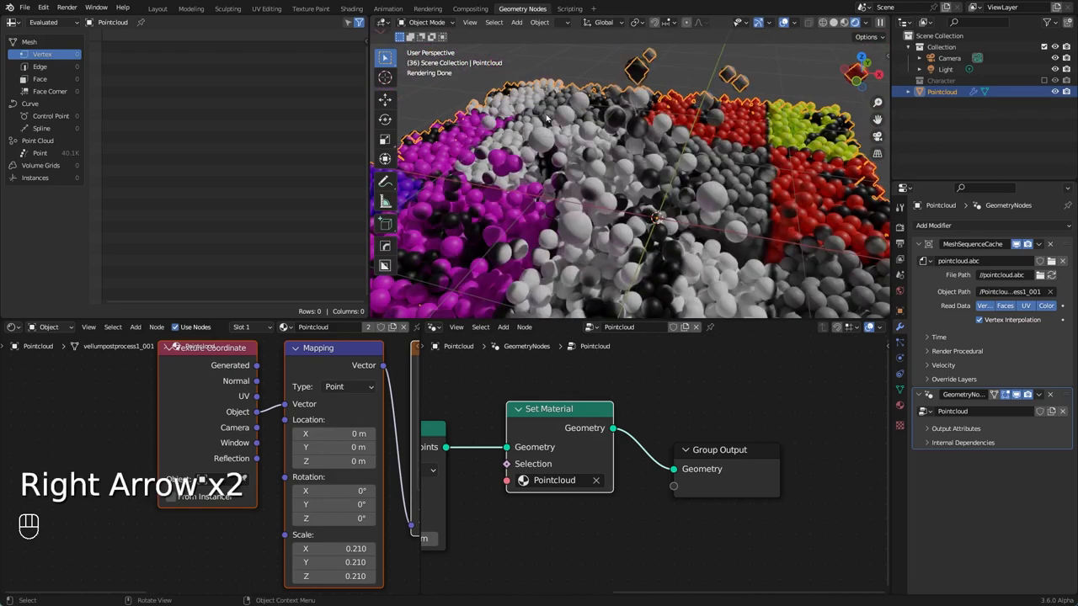
key("Right")
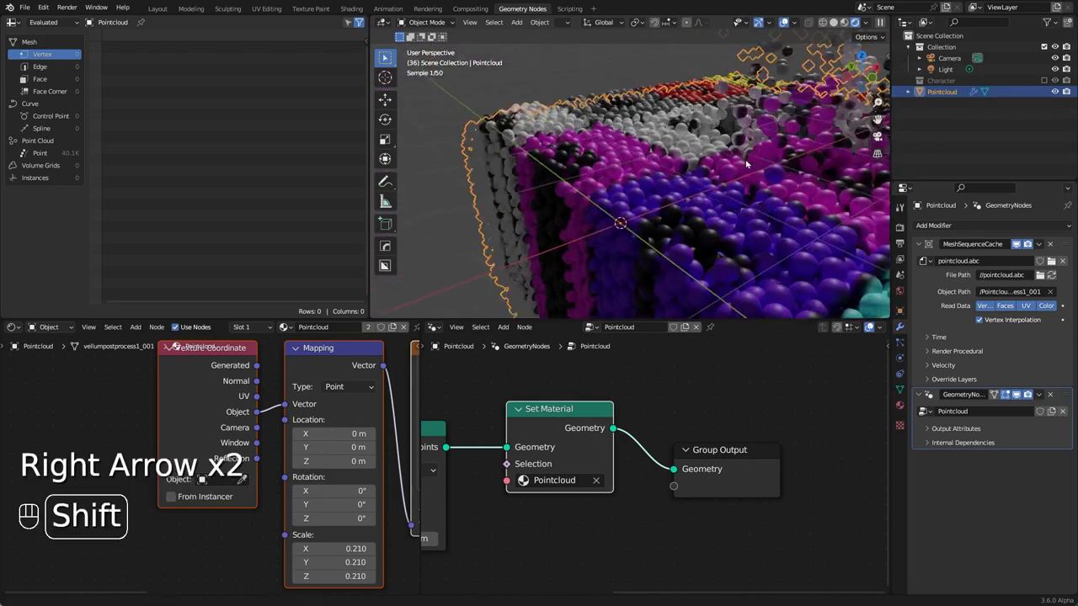
key("Left")
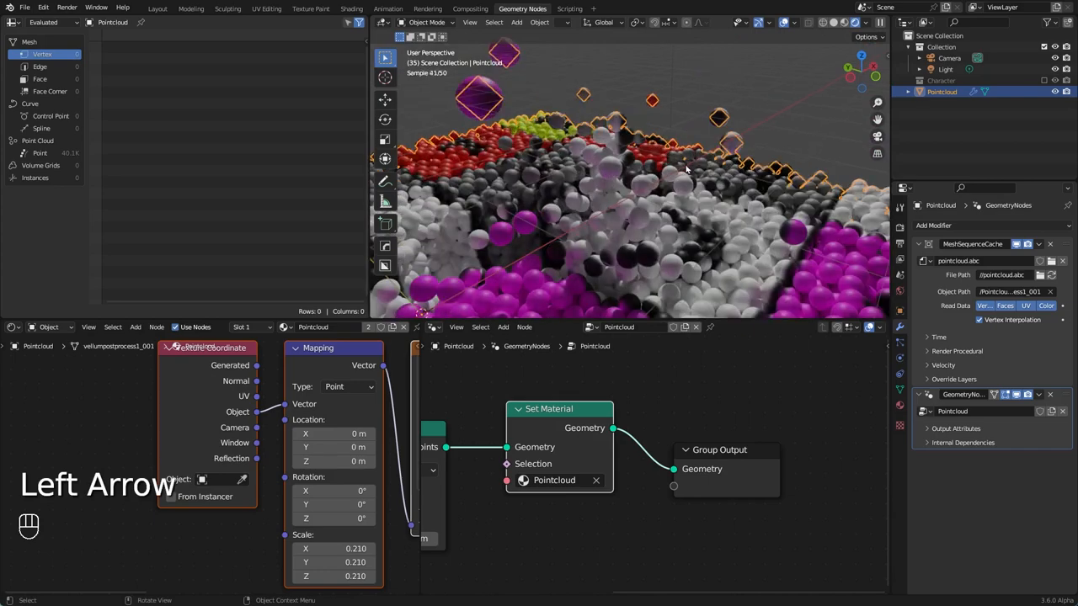
key("Left")
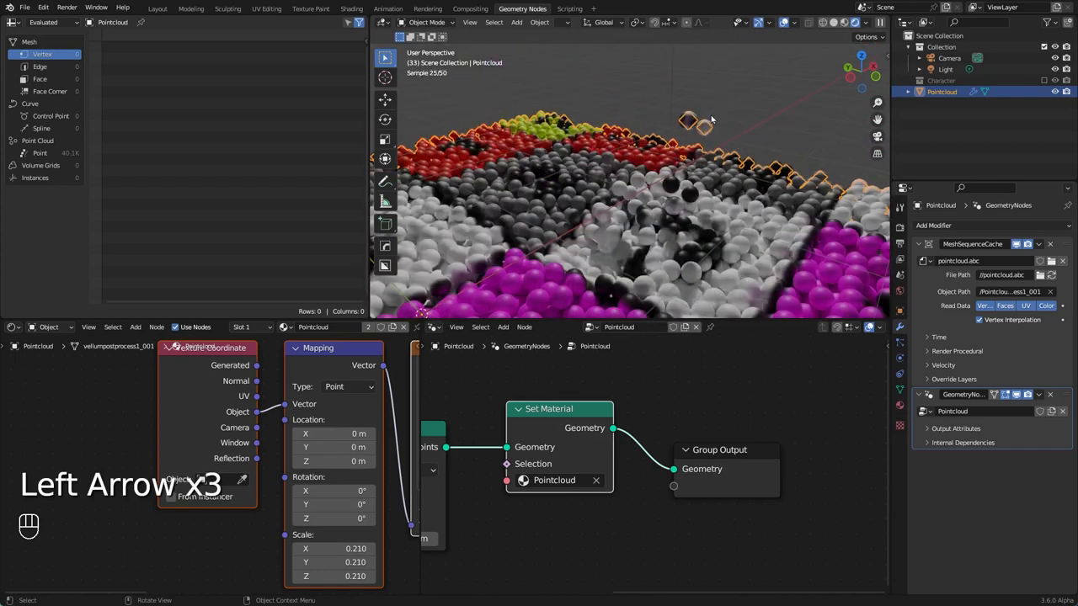
key("Right")
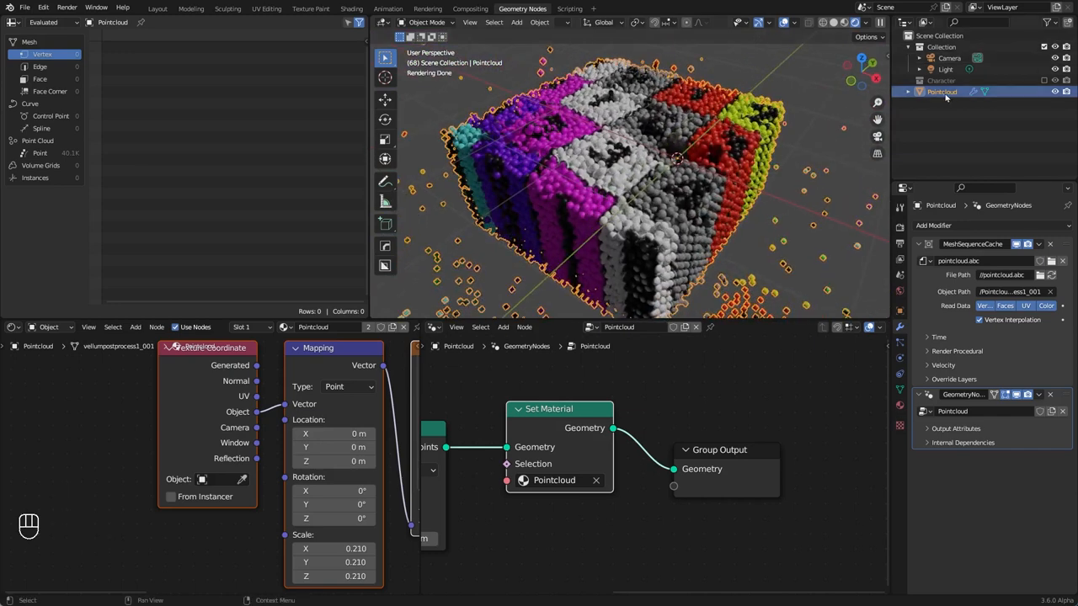
- Duplicate the point cloud object, leaving the copy in place
key("shift+d")
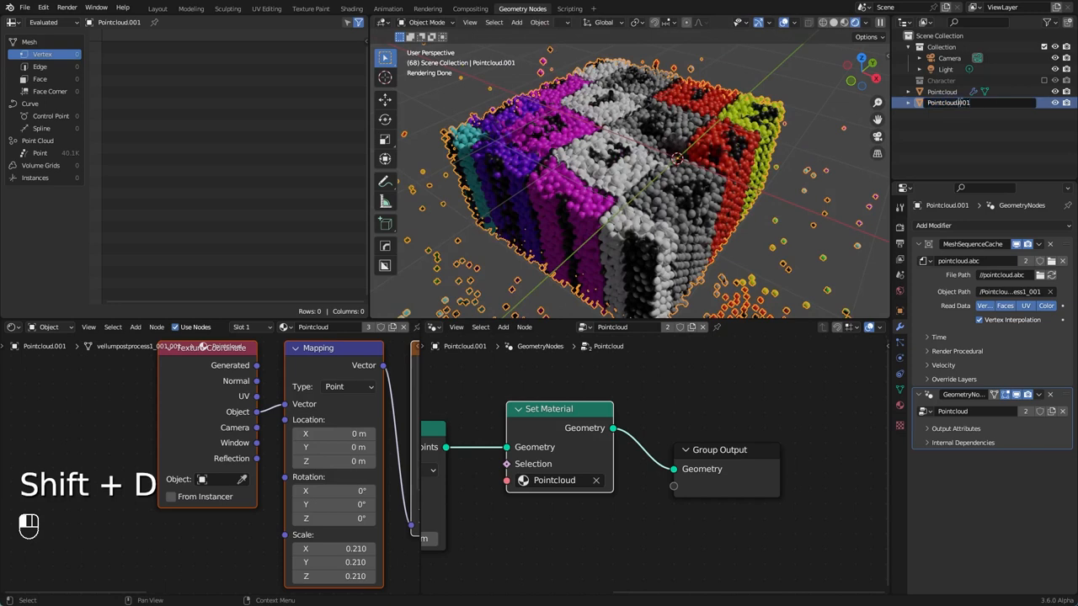
key("Backspace")
type("_anim")
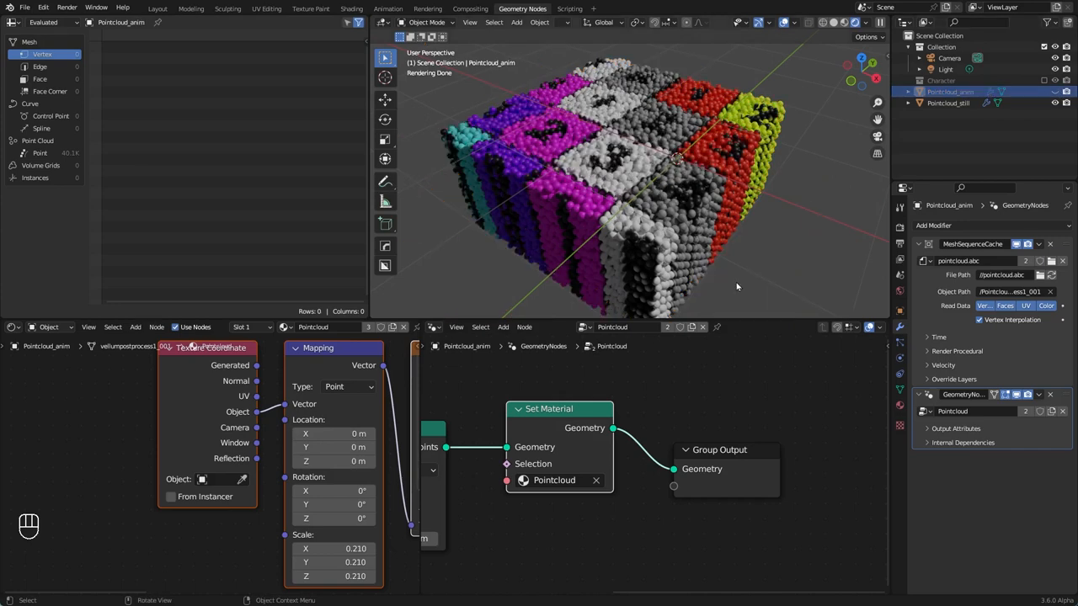
mouse_move(606, 108)
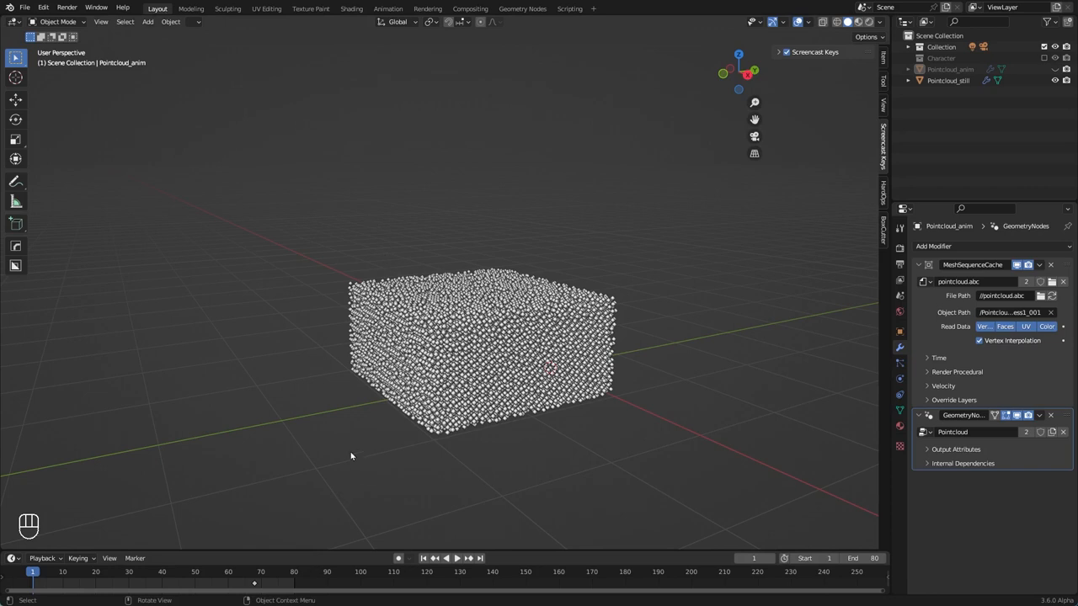
- Remove the mesh sequence cache modifier from the Pointcloud_still copy
left_click(446, 557)
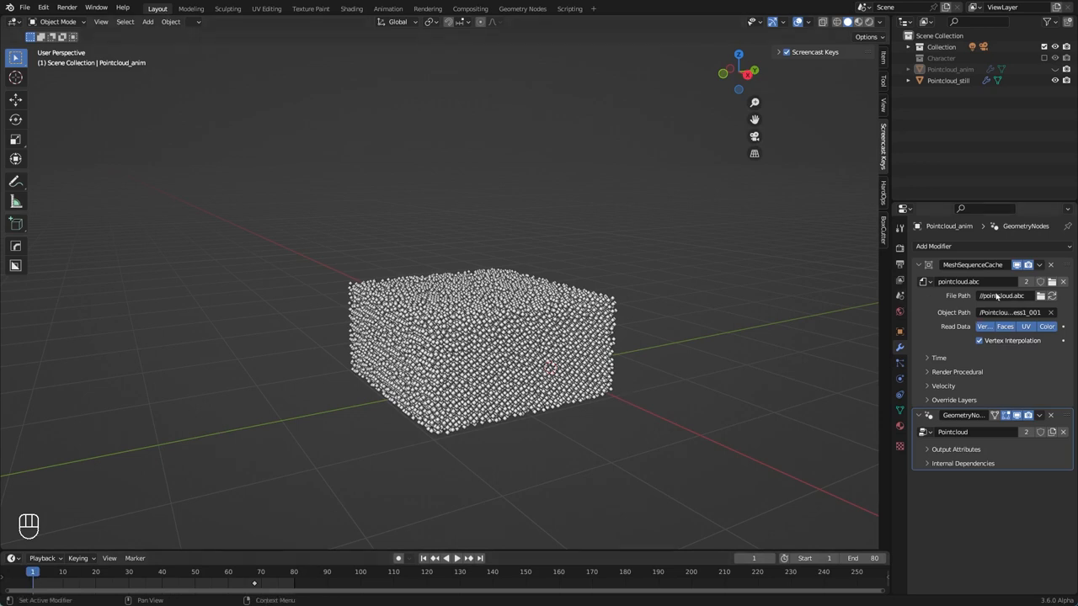
left_click(948, 81)
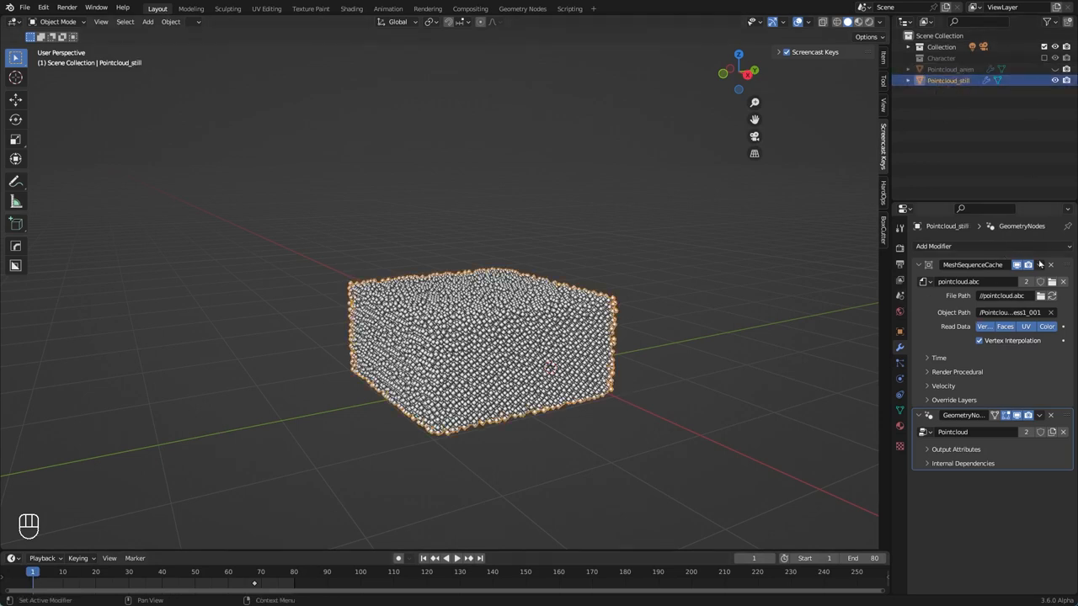
left_click(1039, 264)
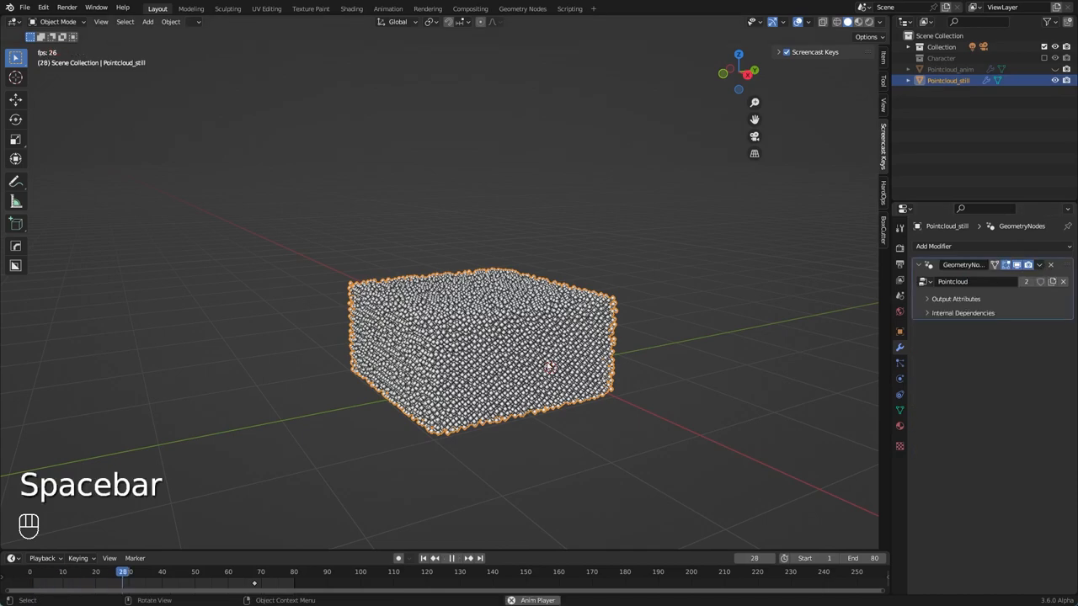
- Play the animation to compare both copies, then bring up the geometry nodes
key("space")
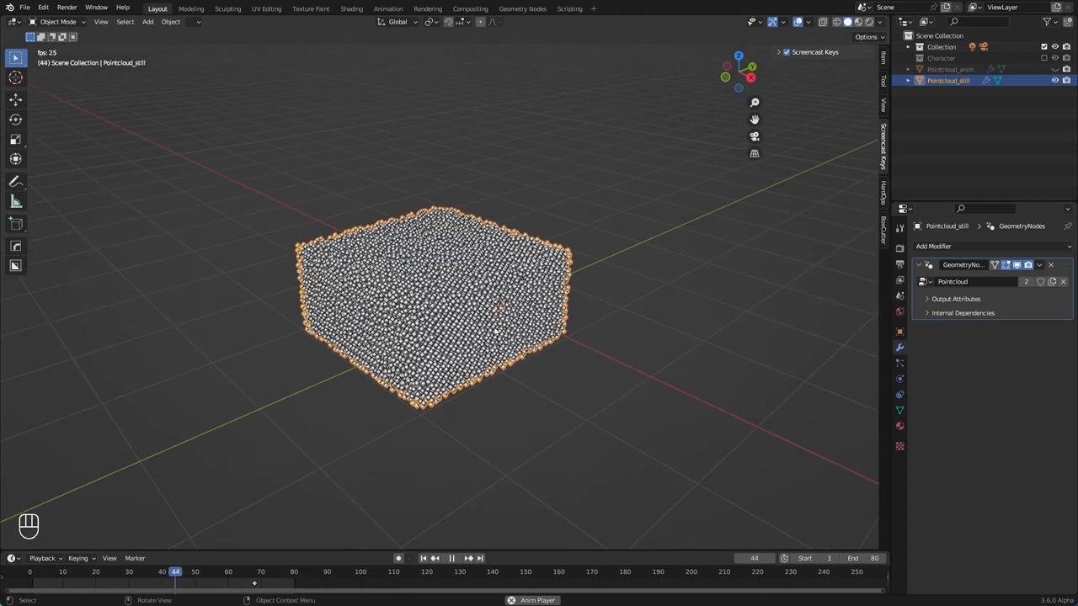
key("space")
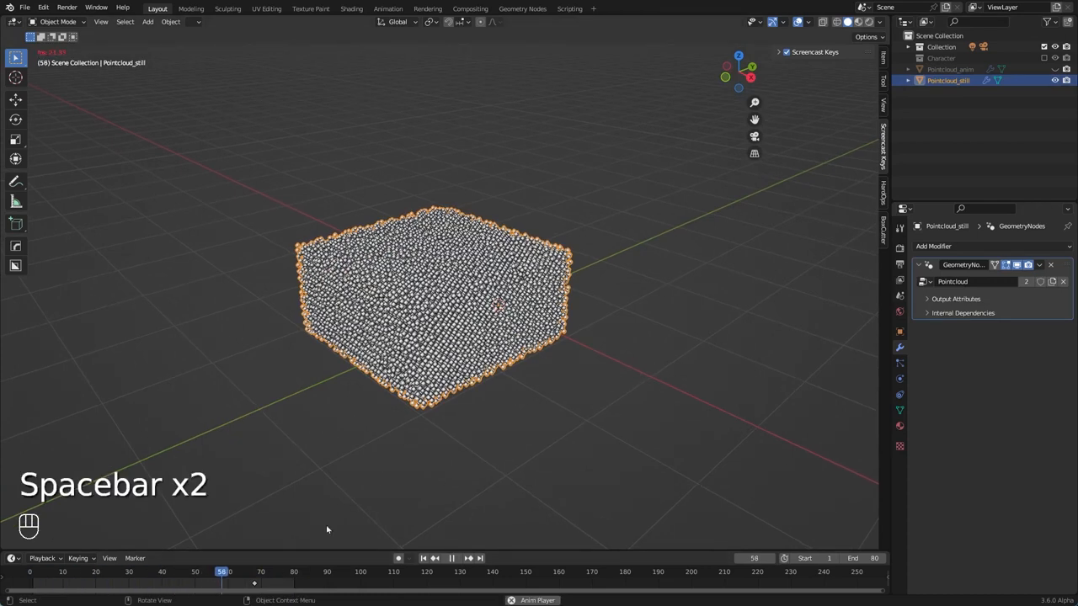
key("space")
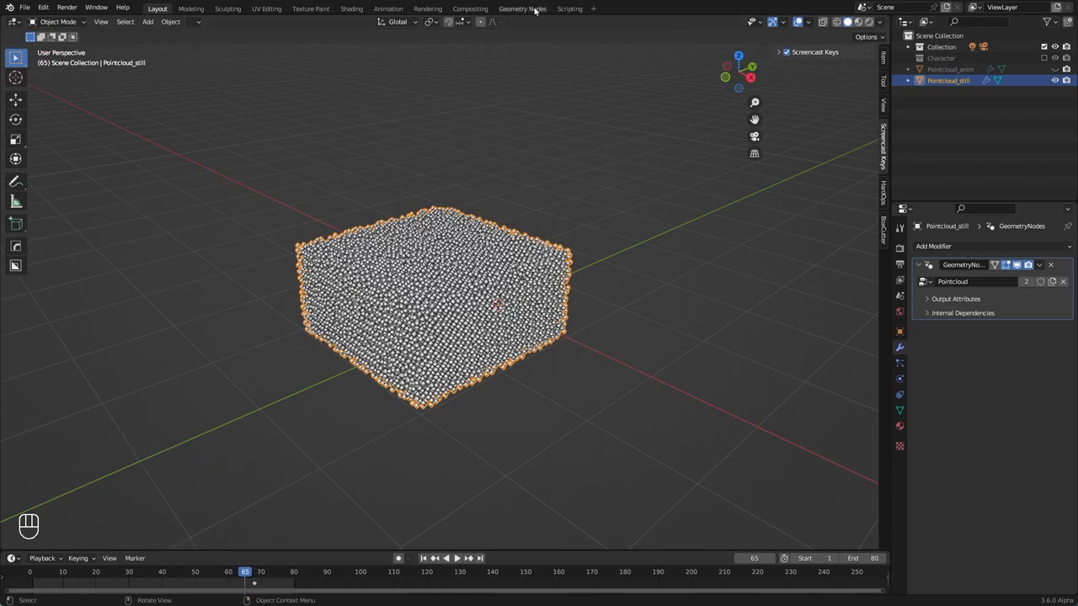
left_click(522, 9)
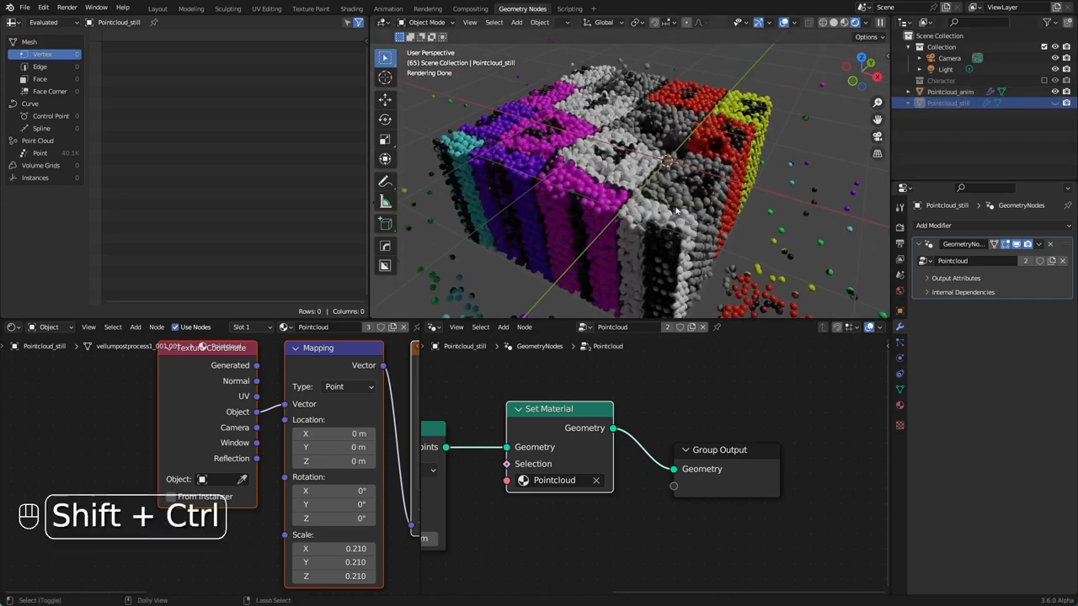
- Play and stop the animation to watch the textured spheres scatter off the cube
key("space")
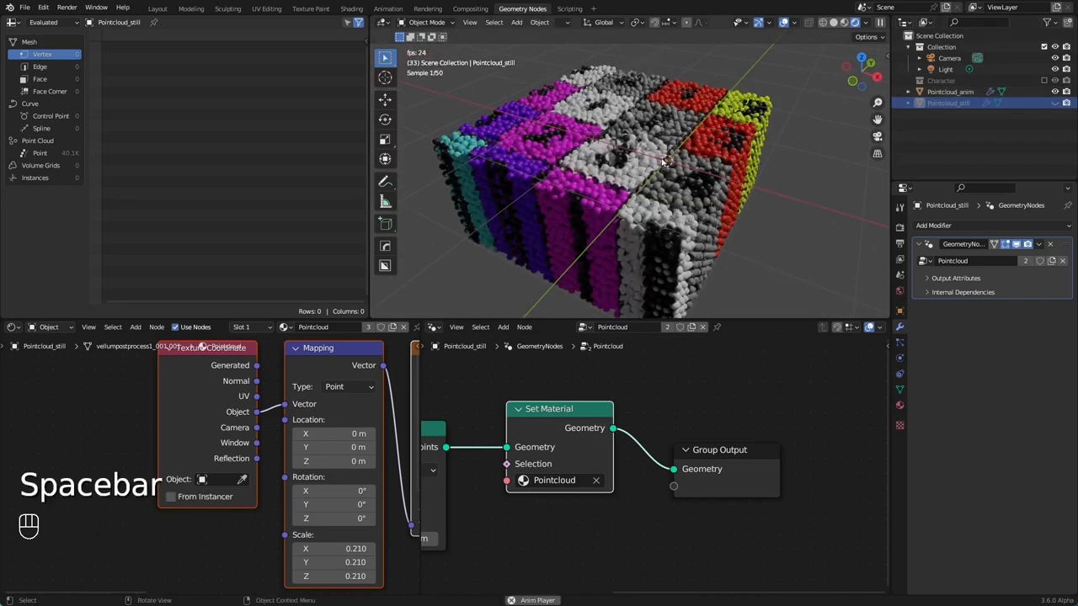
key("space")
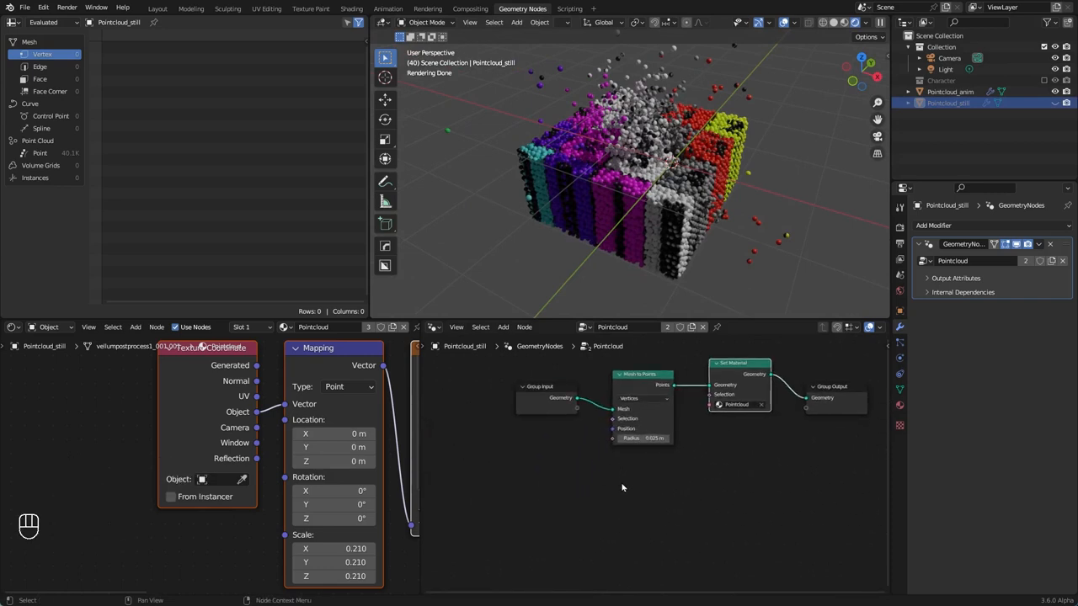
- Add a Sample Index node to the point cloud tree and set it to sample Vector data
key("shift+a")
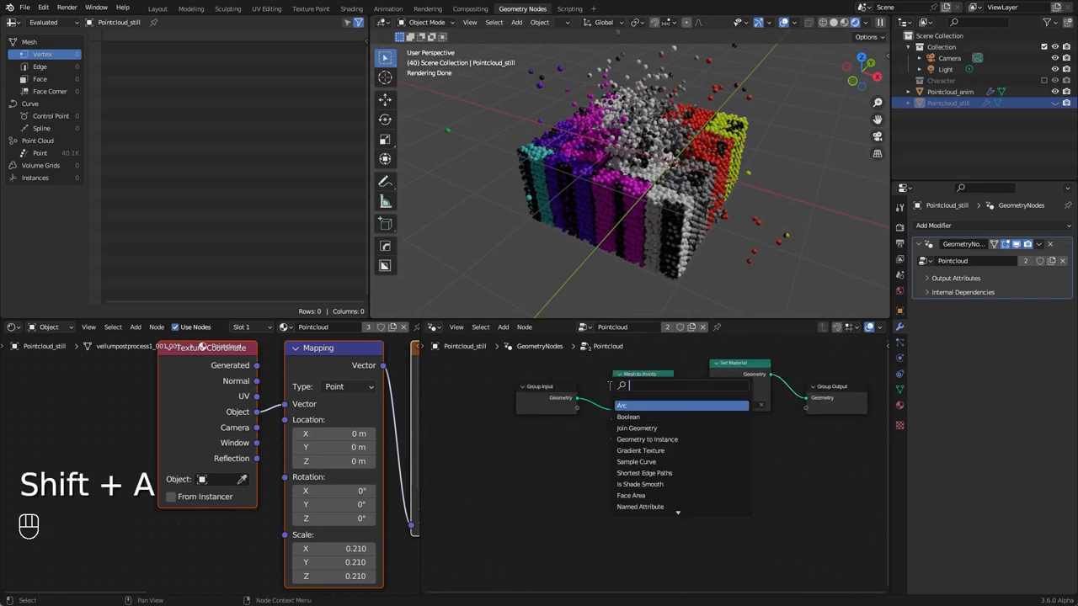
type("sample")
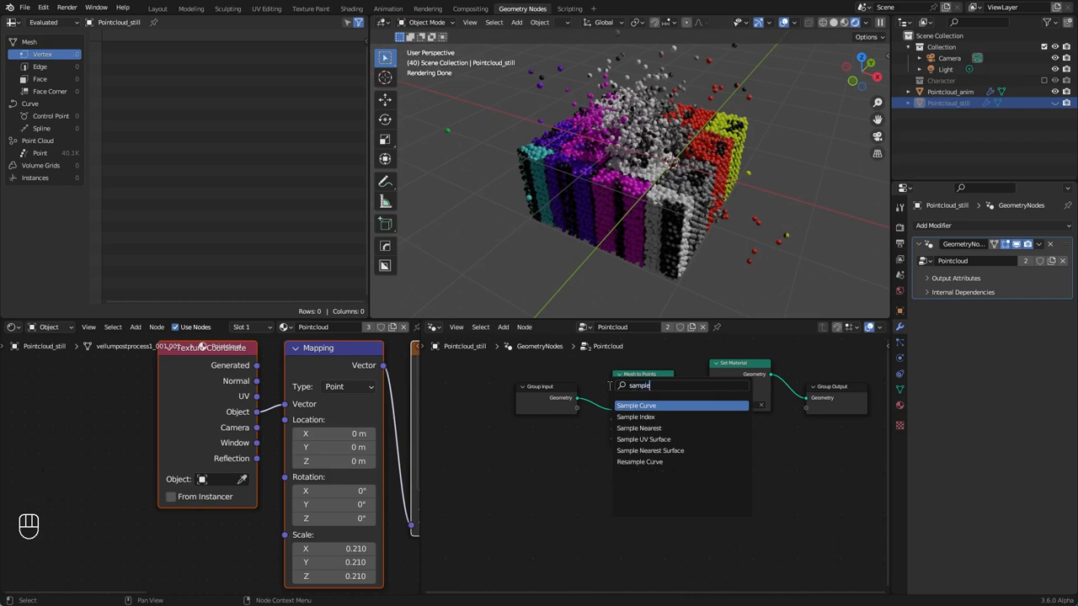
left_click(637, 418)
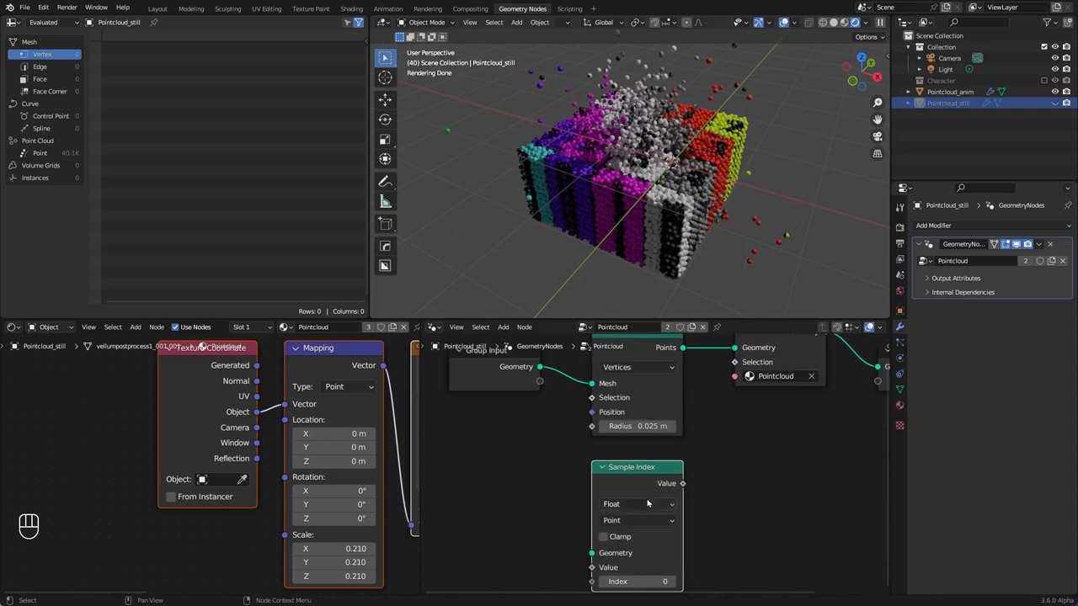
left_click(636, 503)
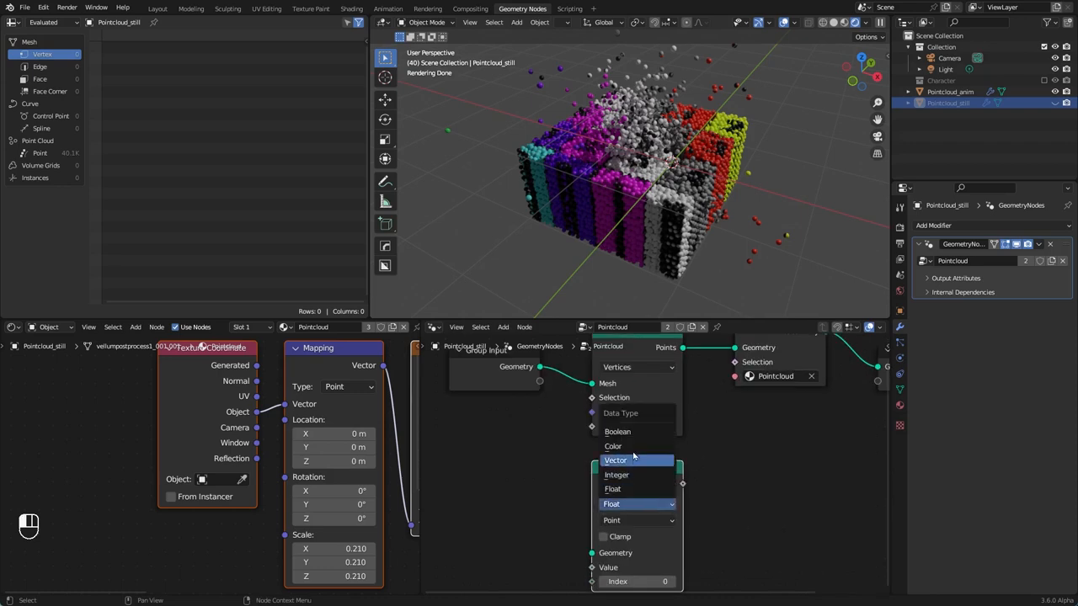
mouse_move(630, 461)
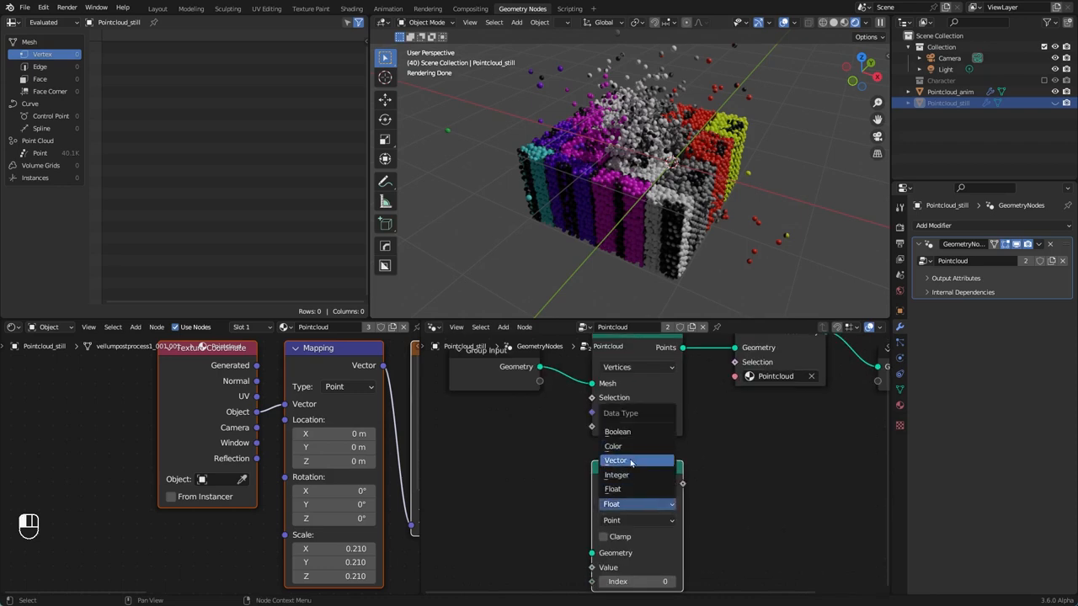
left_click(616, 460)
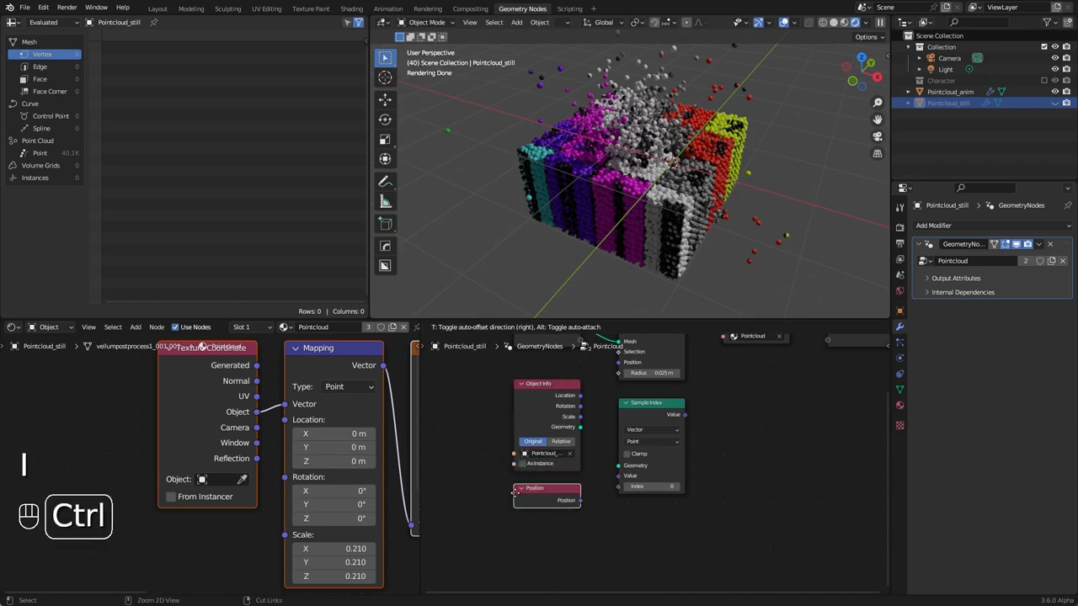
- Add an Index node and show the point cloud's point positions and radii in the spreadsheet
key("shift+a")
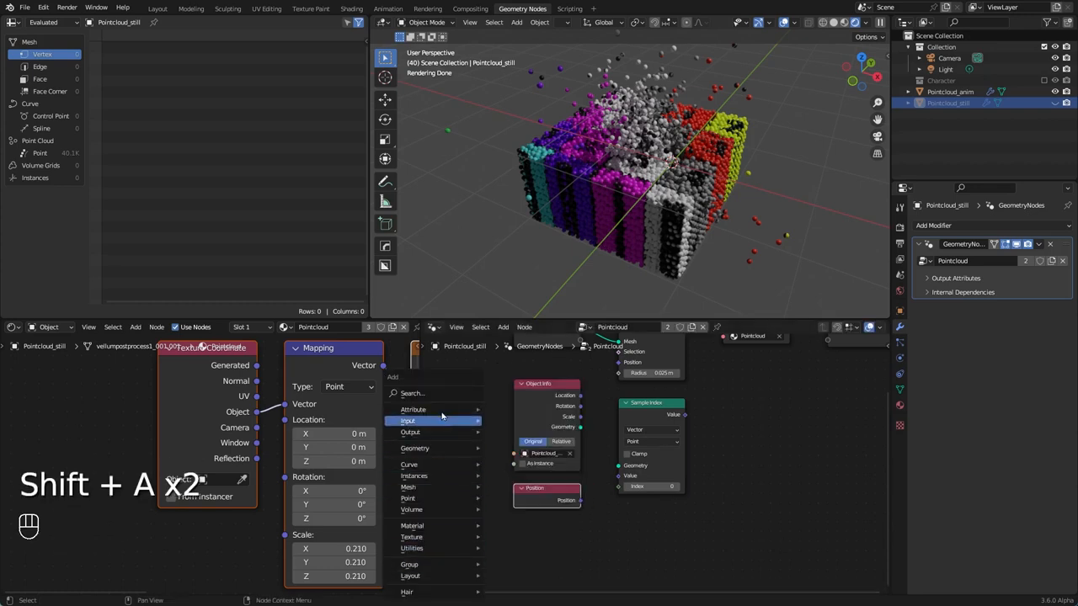
type("index")
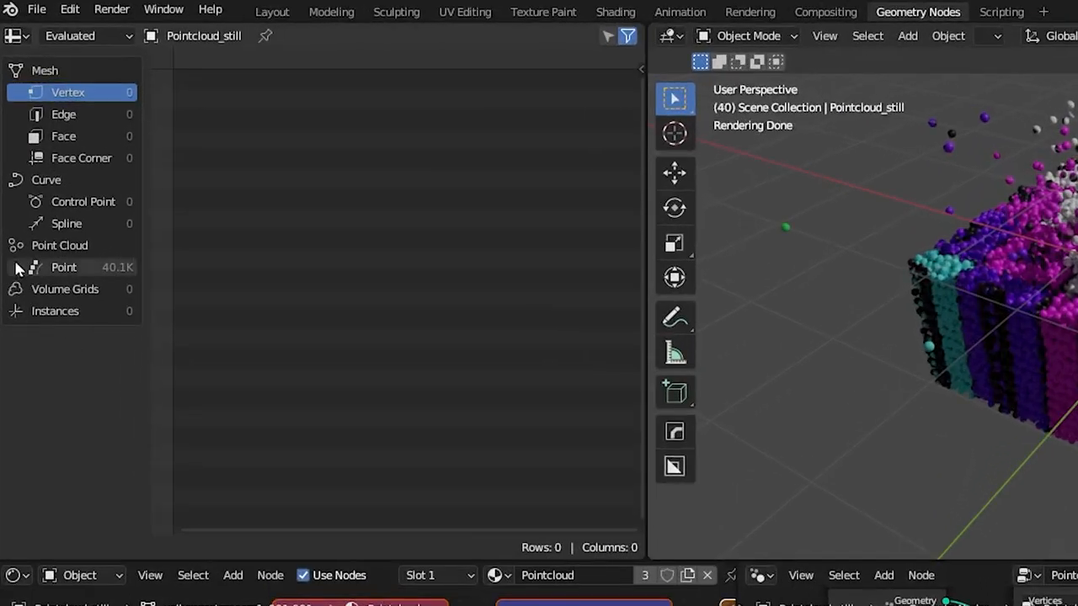
left_click(64, 267)
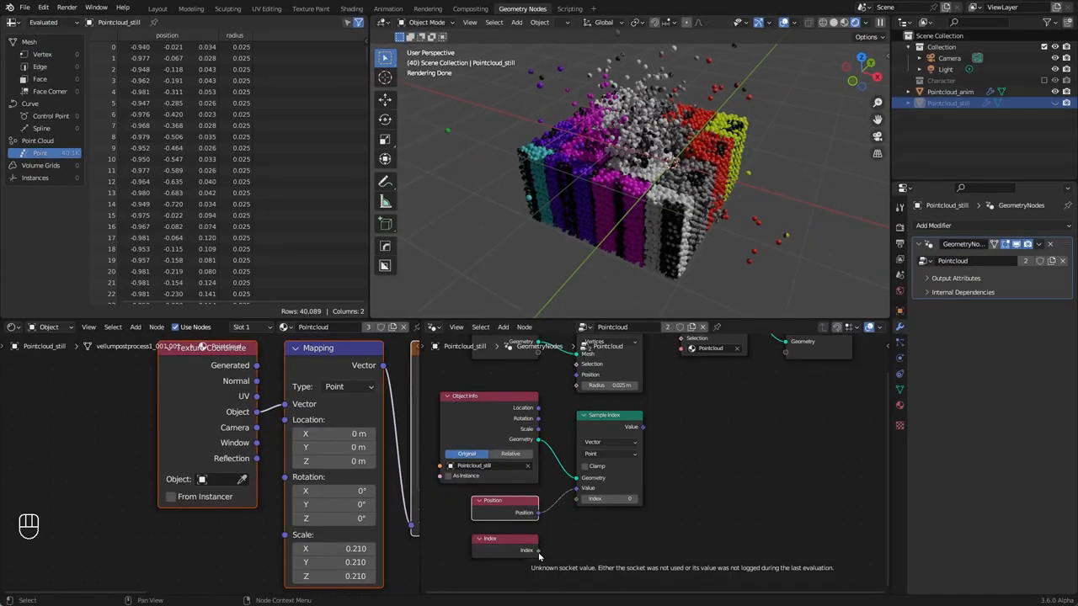
left_click_drag(539, 514, 576, 505)
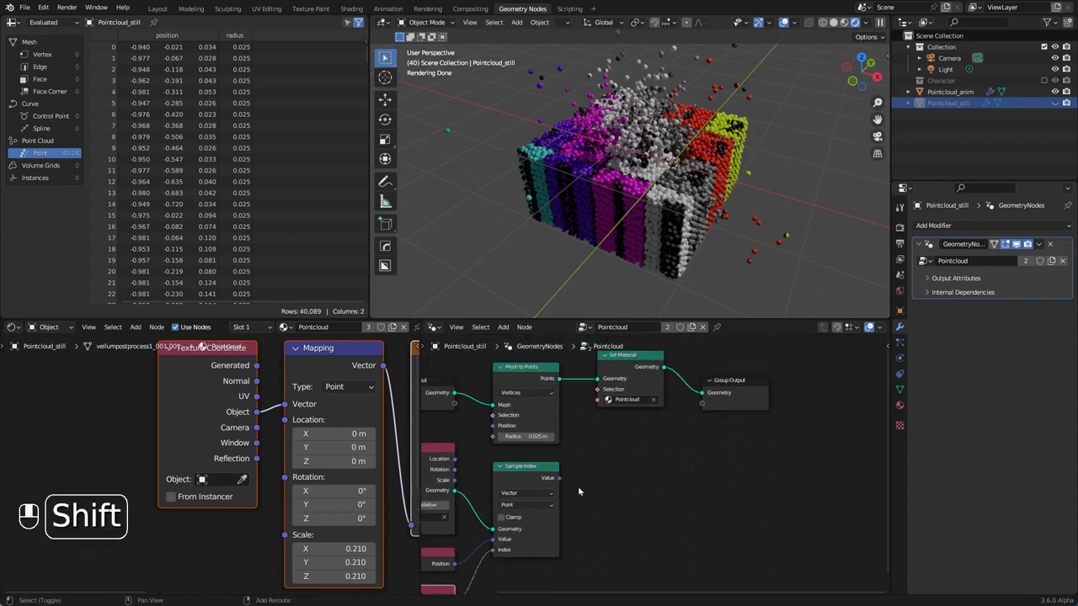
- Store the Sample Index value on the points as a vector attribute named fakeUV
key("shift+a")
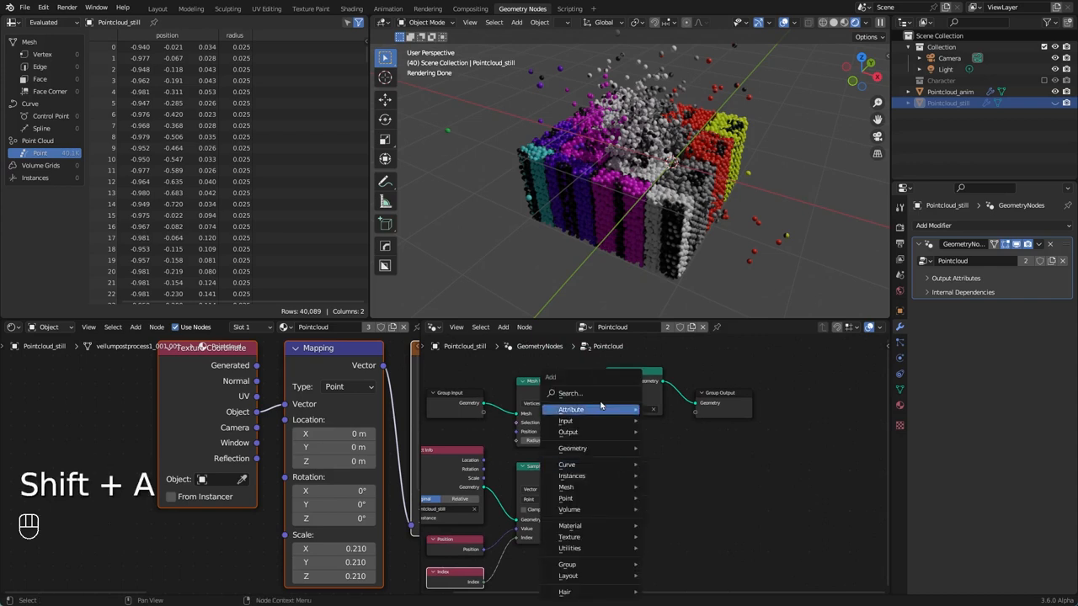
type("s")
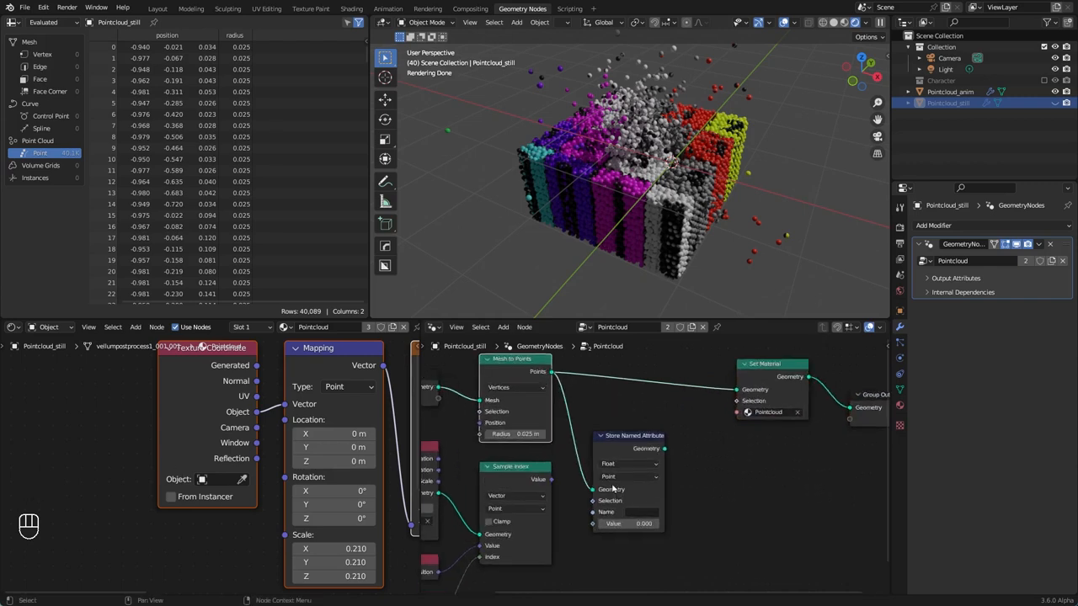
left_click(630, 463)
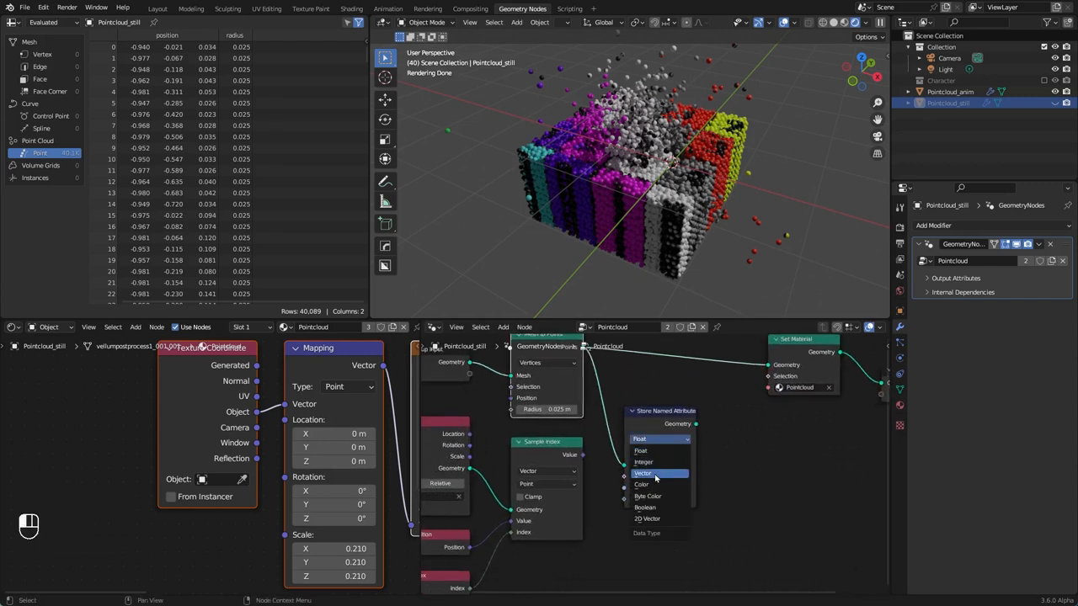
left_click(643, 473)
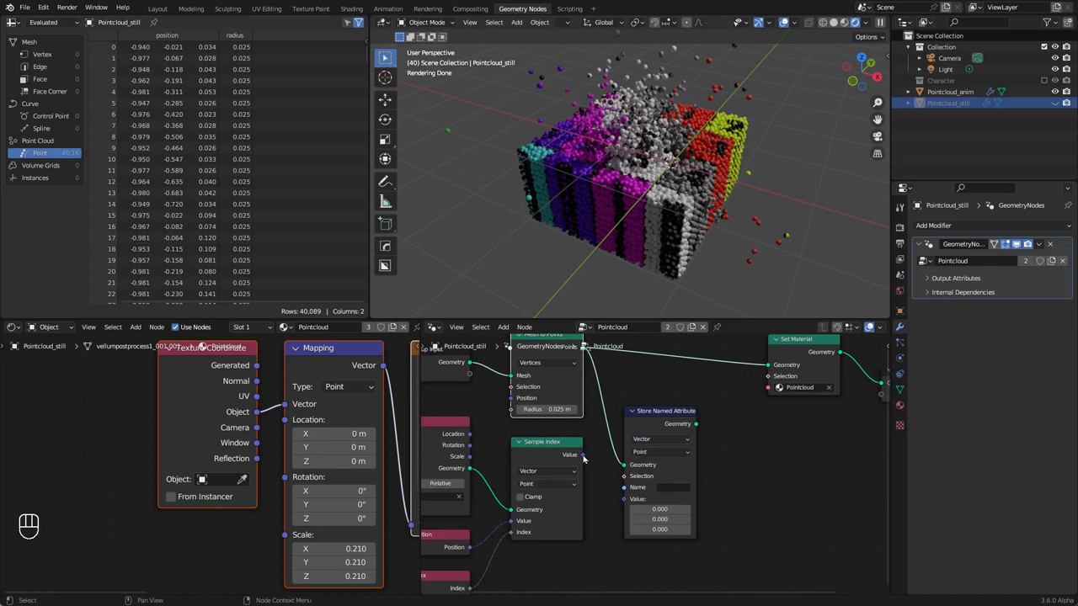
left_click_drag(583, 454, 629, 505)
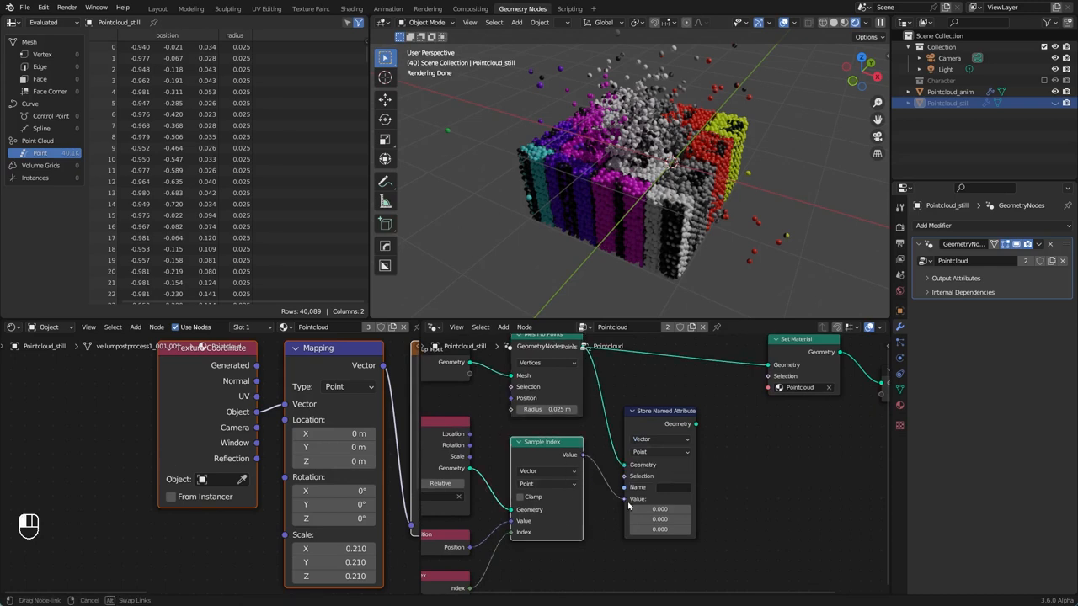
left_click(673, 487)
type("fakeUV")
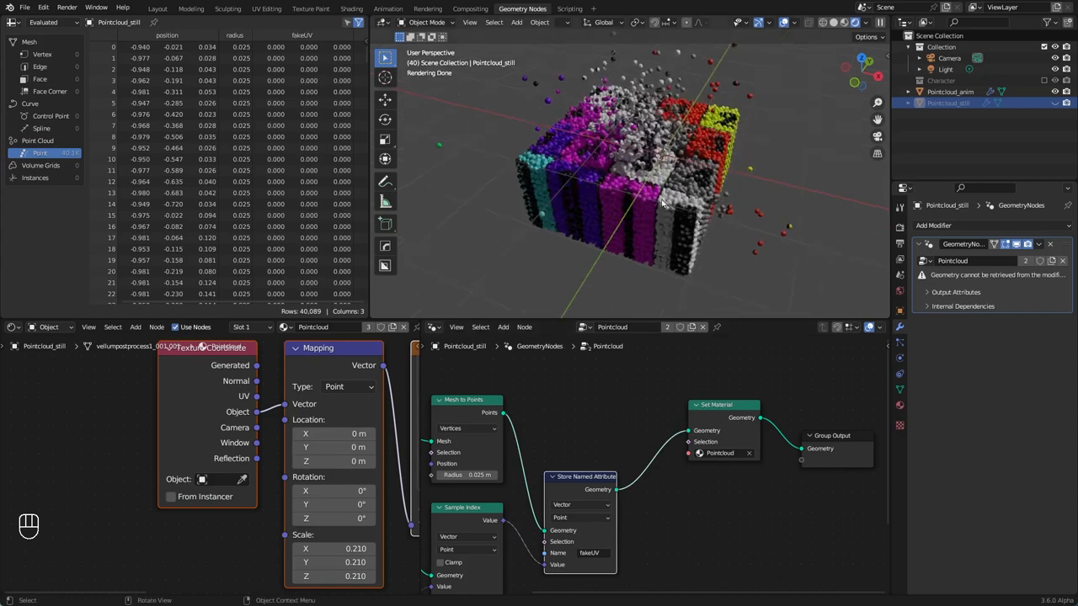
- Play and stop the animation to check the sphere cube with its numbered tiles
key("space")
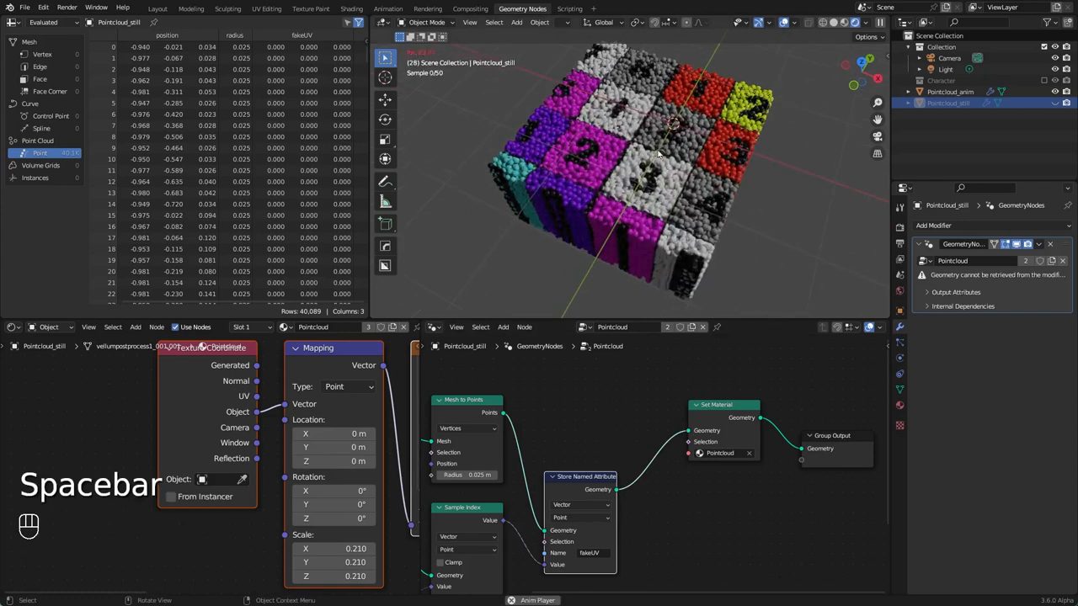
key("space")
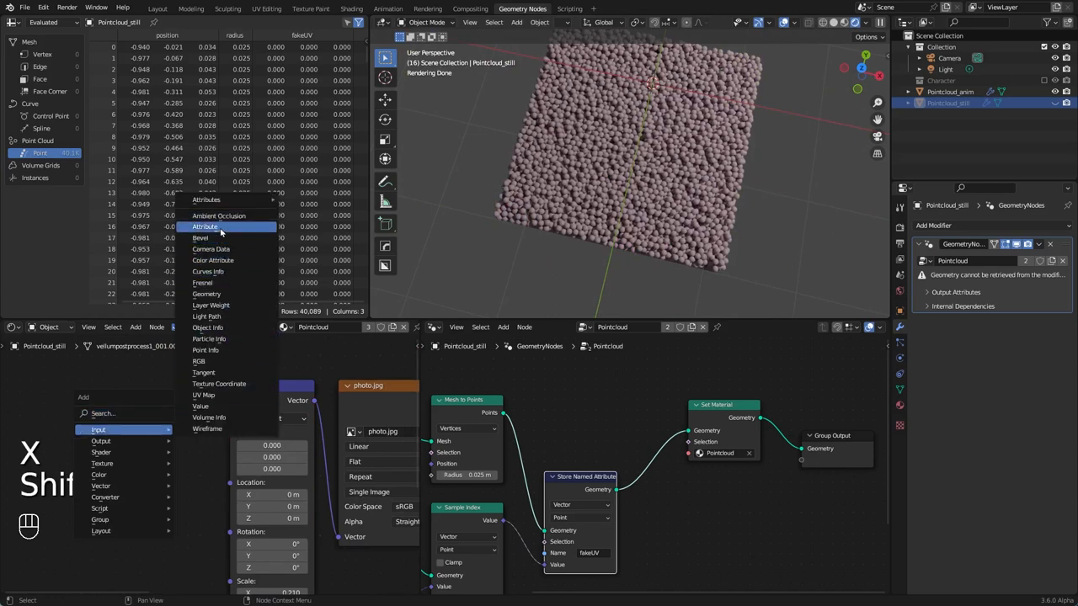
- Drive the sphere material's texture mapping from an Attribute node reading fakeUV and play to verify
left_click(205, 225)
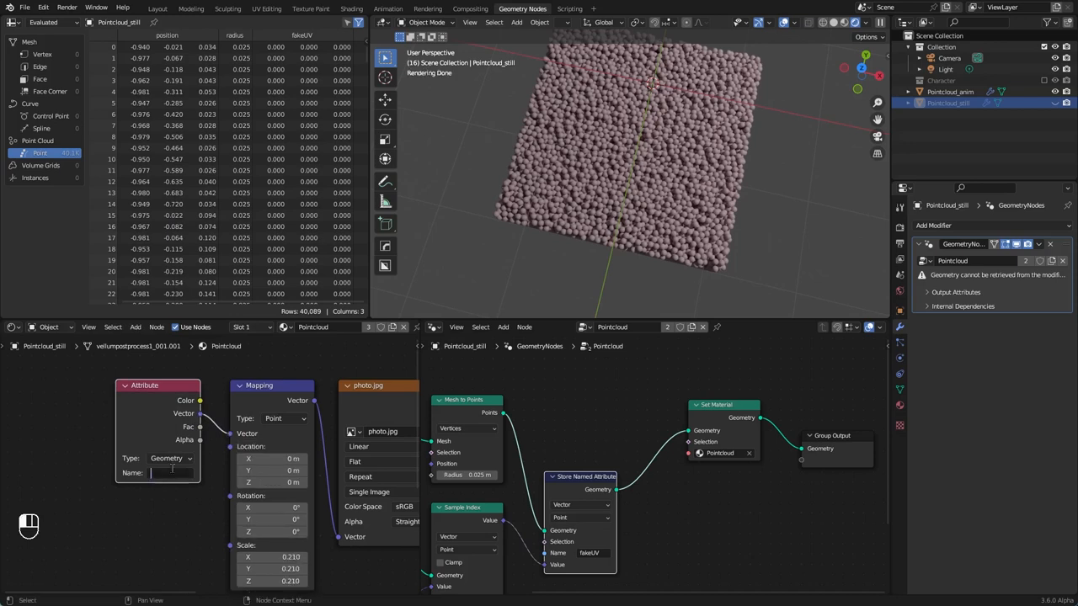
type("fakeUV")
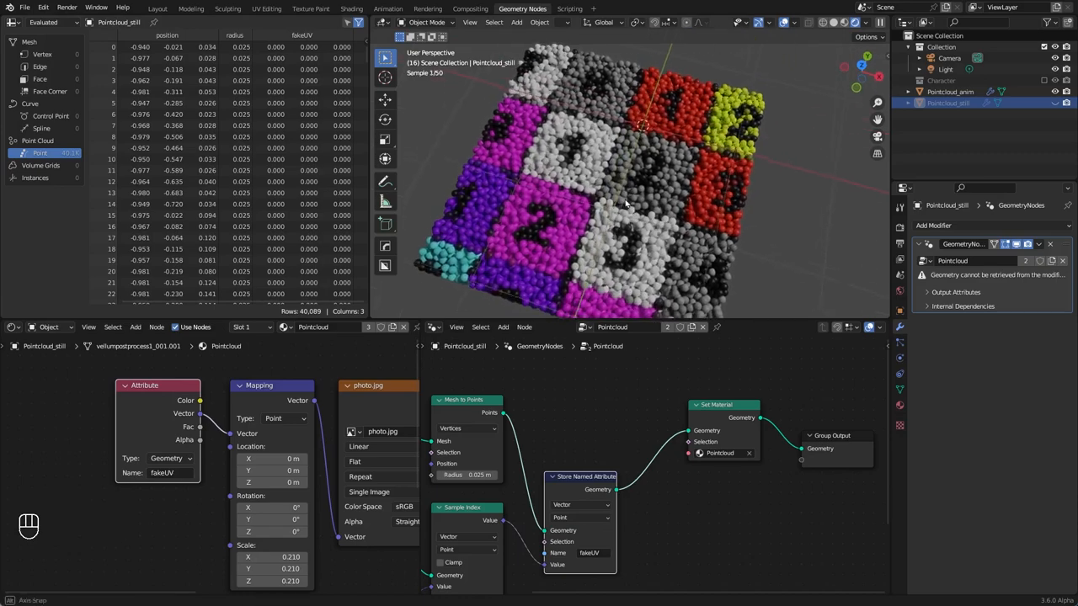
key("space")
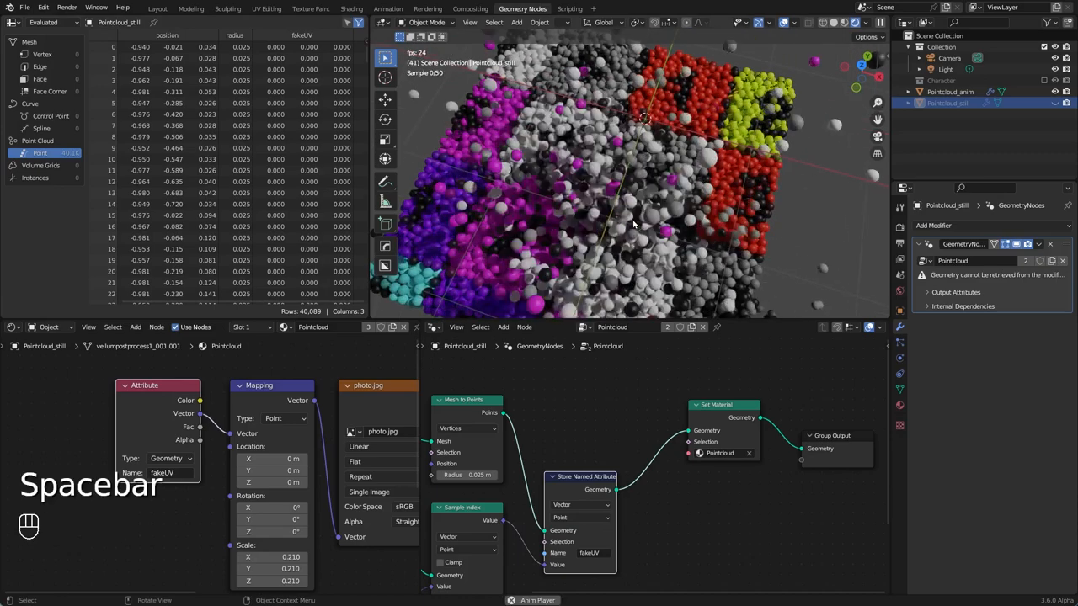
key("space")
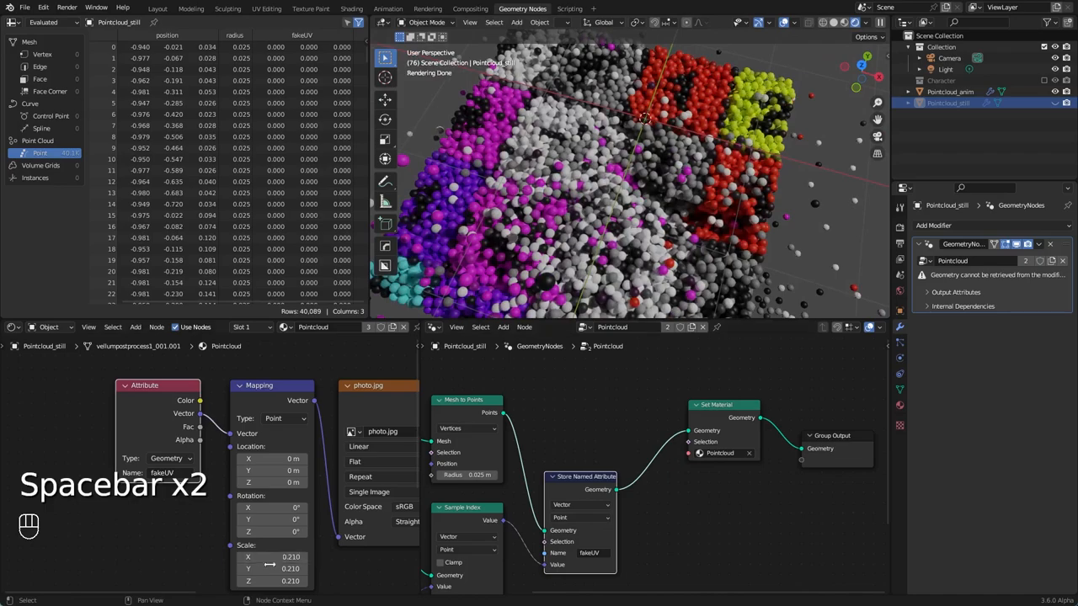